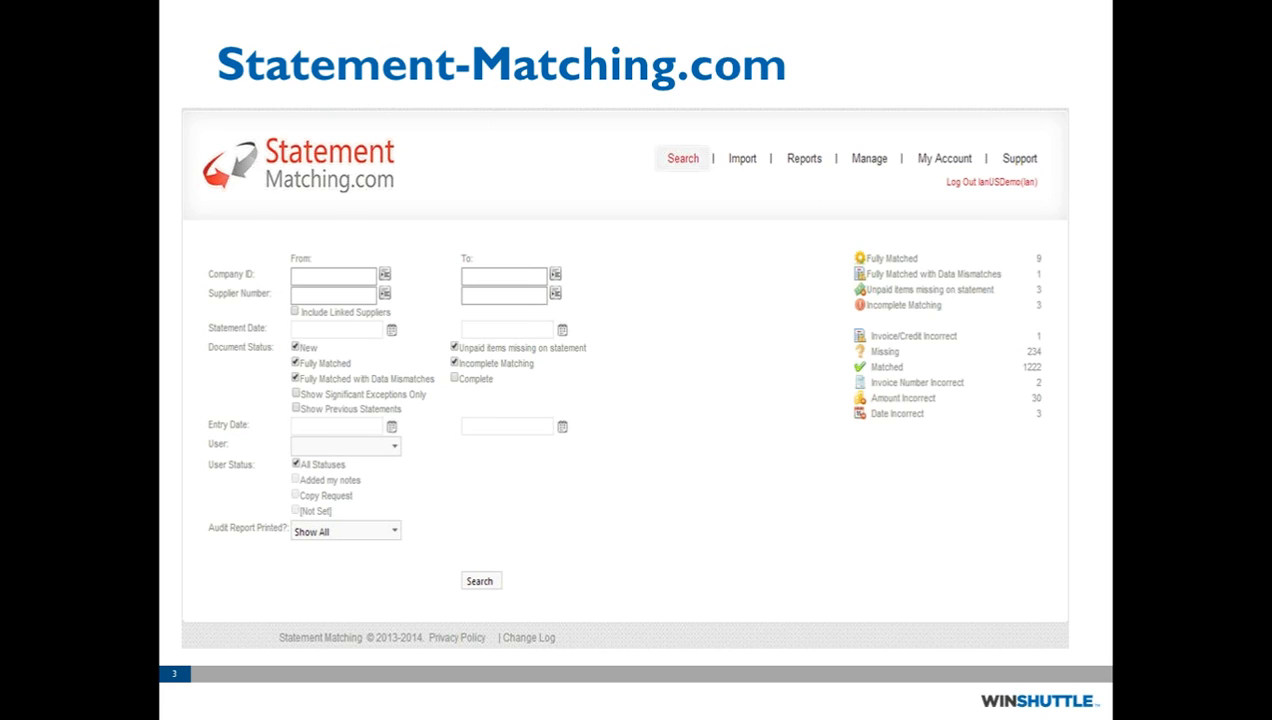
- Run the statement search with the default document status filters
{"action": "left_click", "coordinate": [480, 580]}
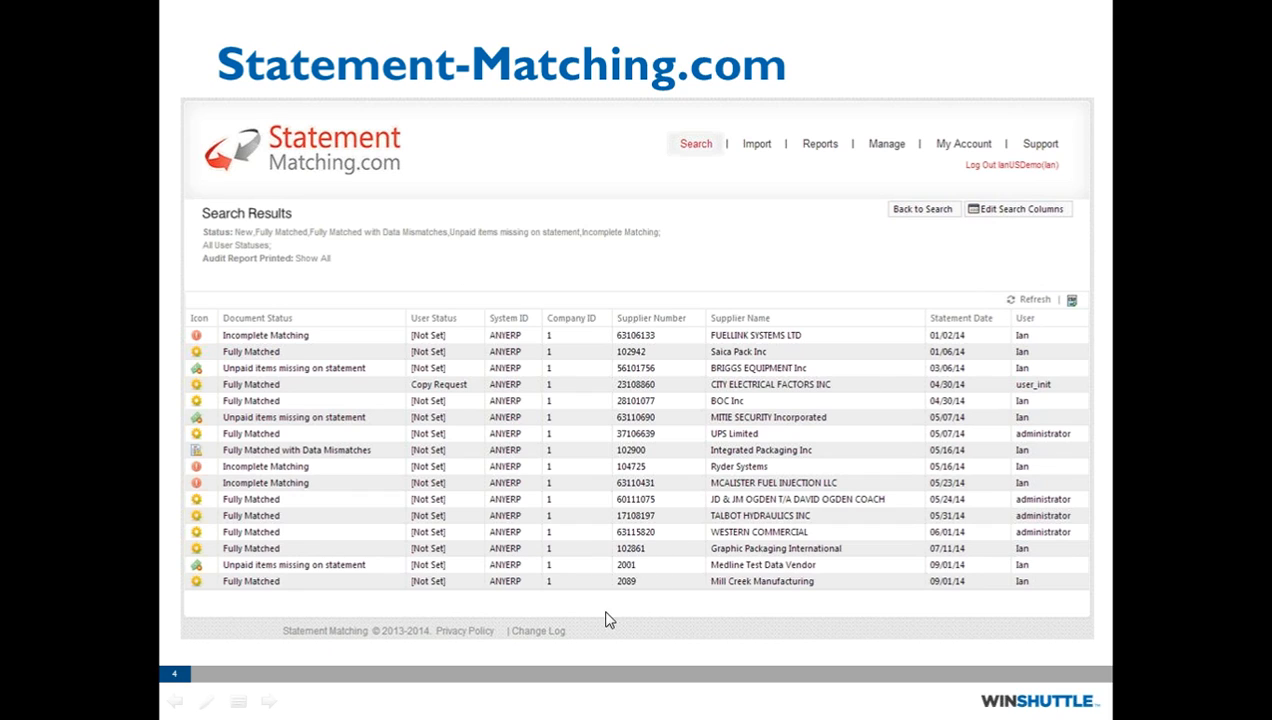
{"action": "mouse_move", "coordinate": [652, 600]}
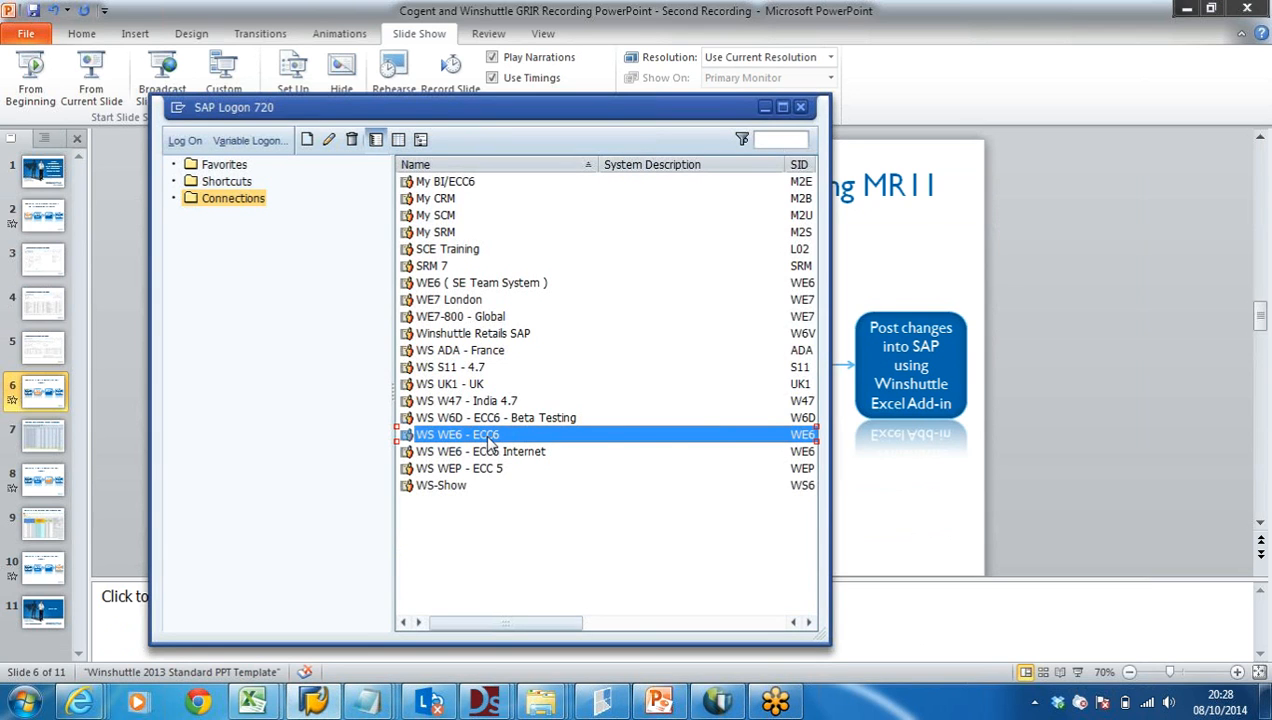
- Log on to WS WE6 - ECC6 with the saved user and enter transaction SE38
{"action": "double_click", "coordinate": [458, 434]}
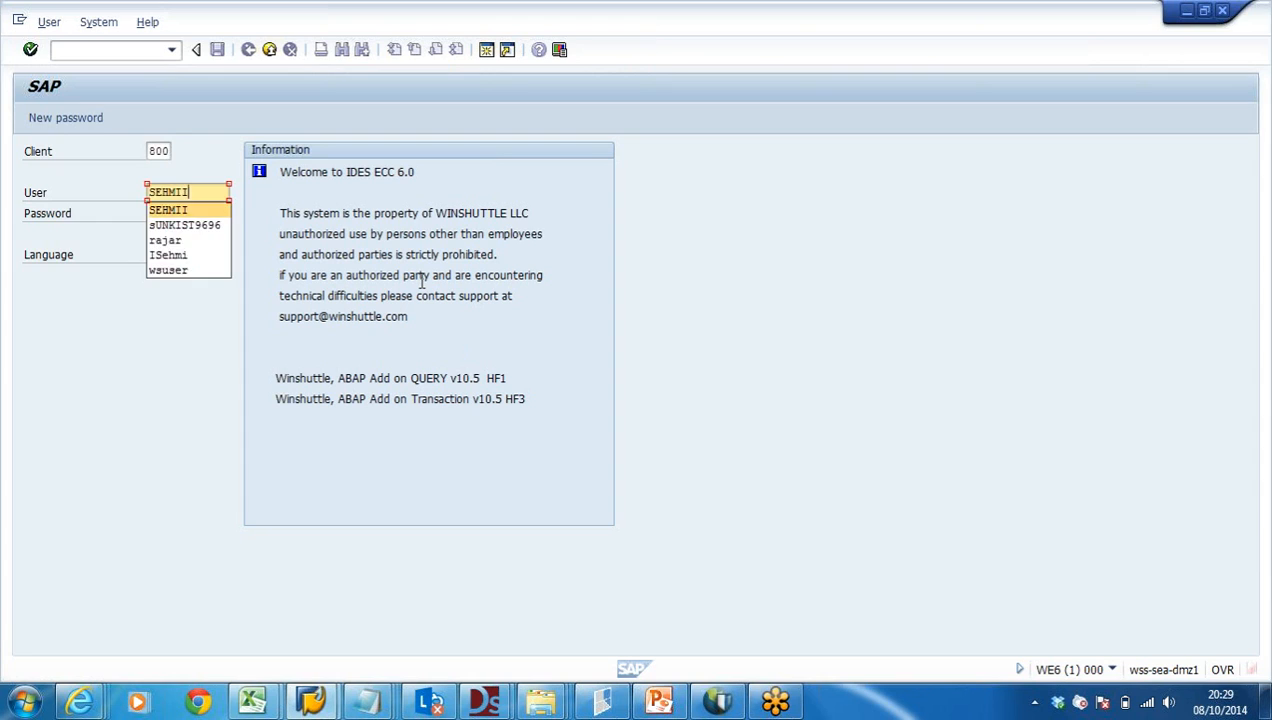
{"action": "left_click", "coordinate": [186, 212]}
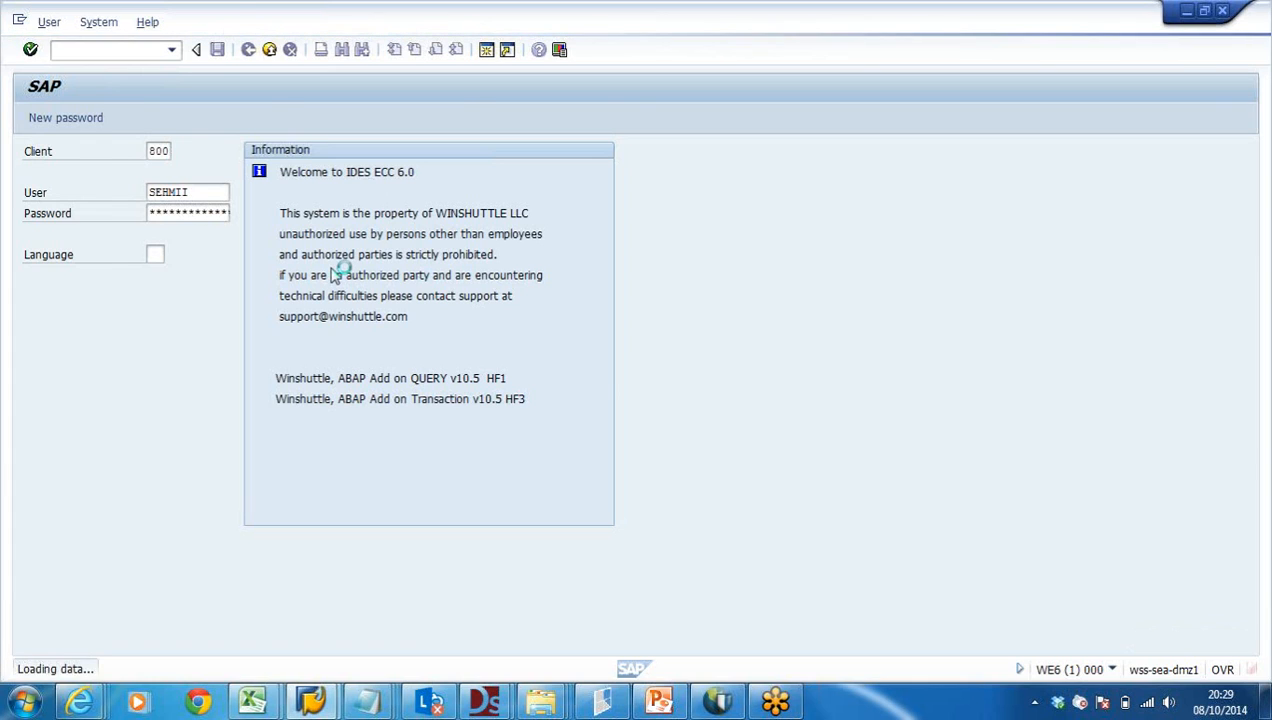
{"action": "key", "text": "Enter"}
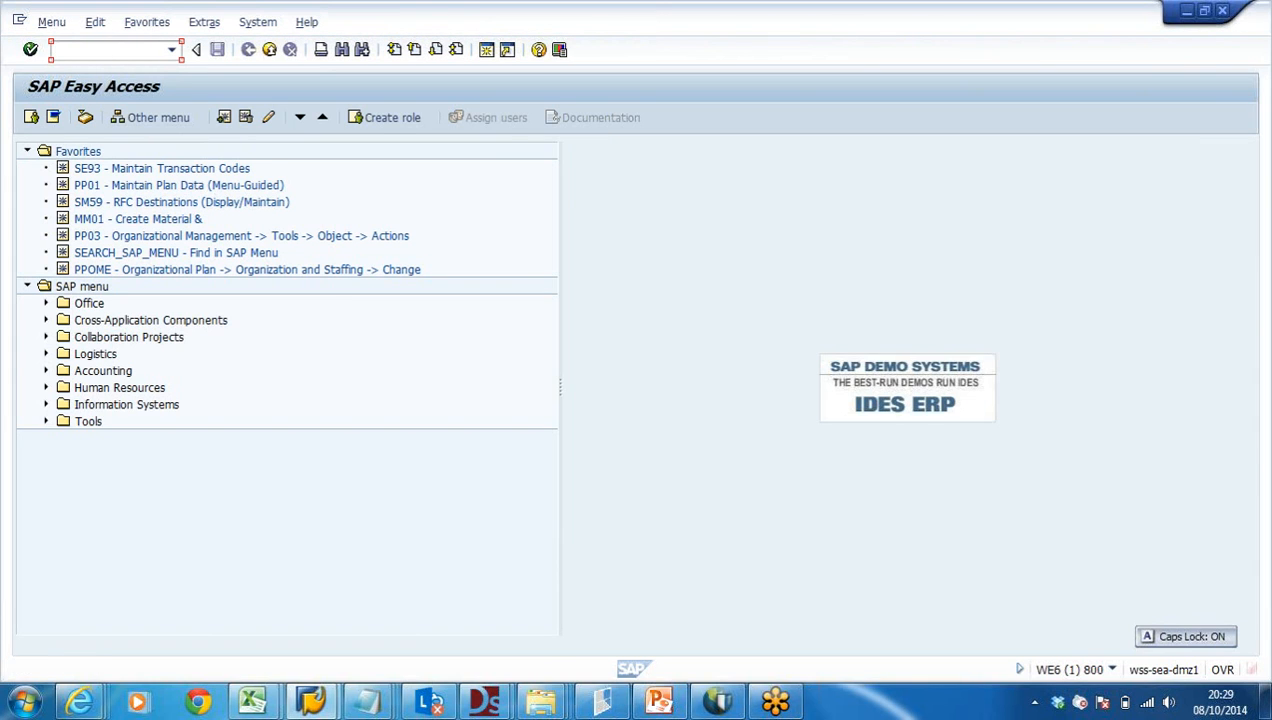
{"action": "type", "text": "SE38"}
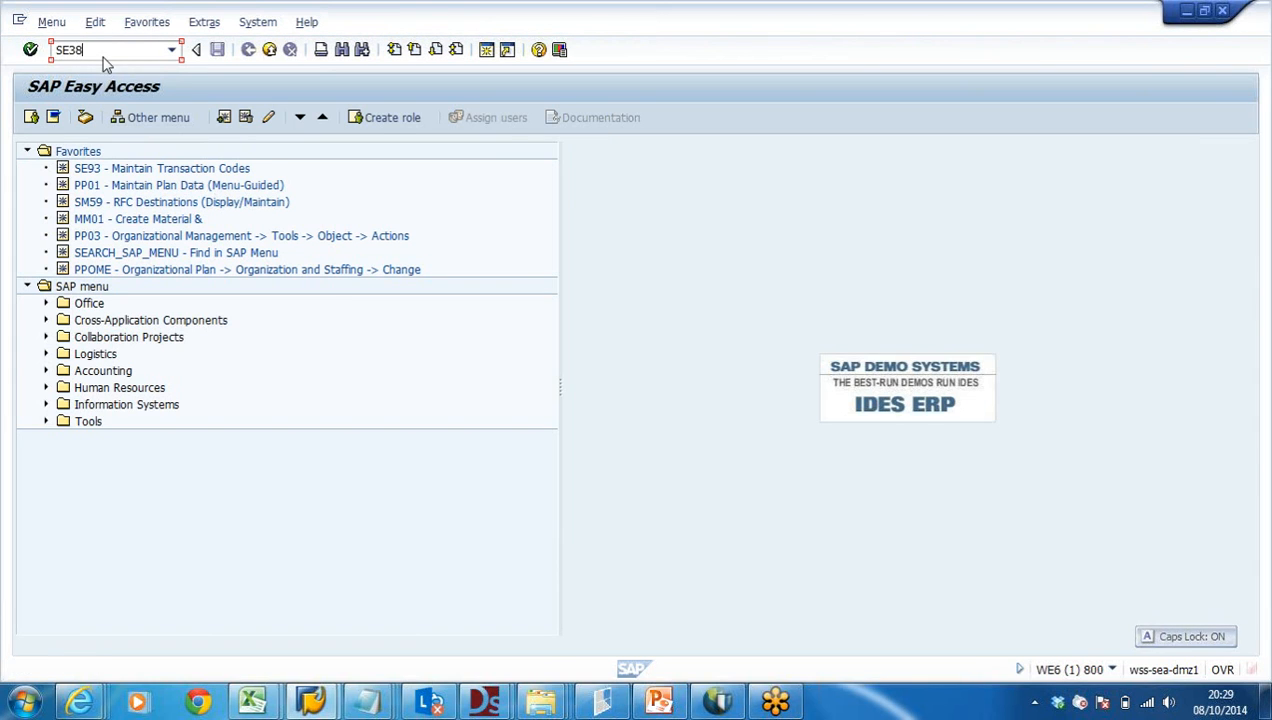
- Start SE38 and choose the Z GRNI GR/IR report program from recent entries
{"action": "key", "text": "Enter"}
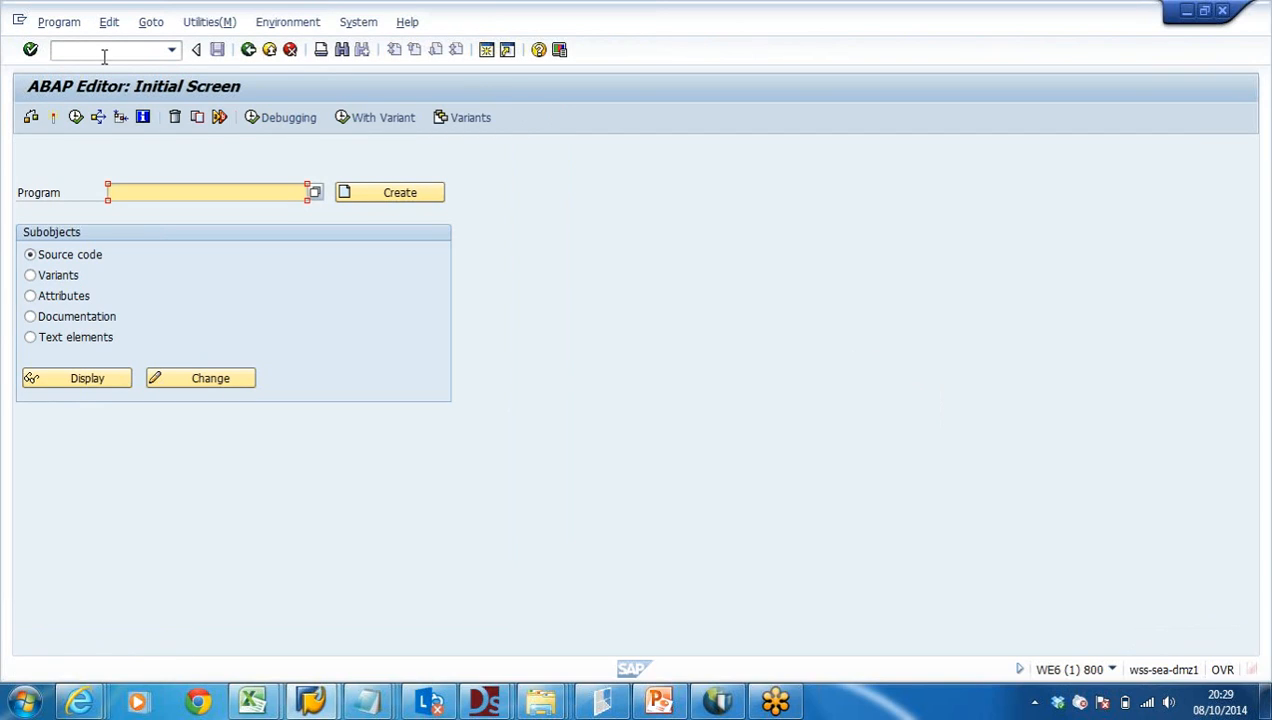
{"action": "left_click", "coordinate": [208, 192]}
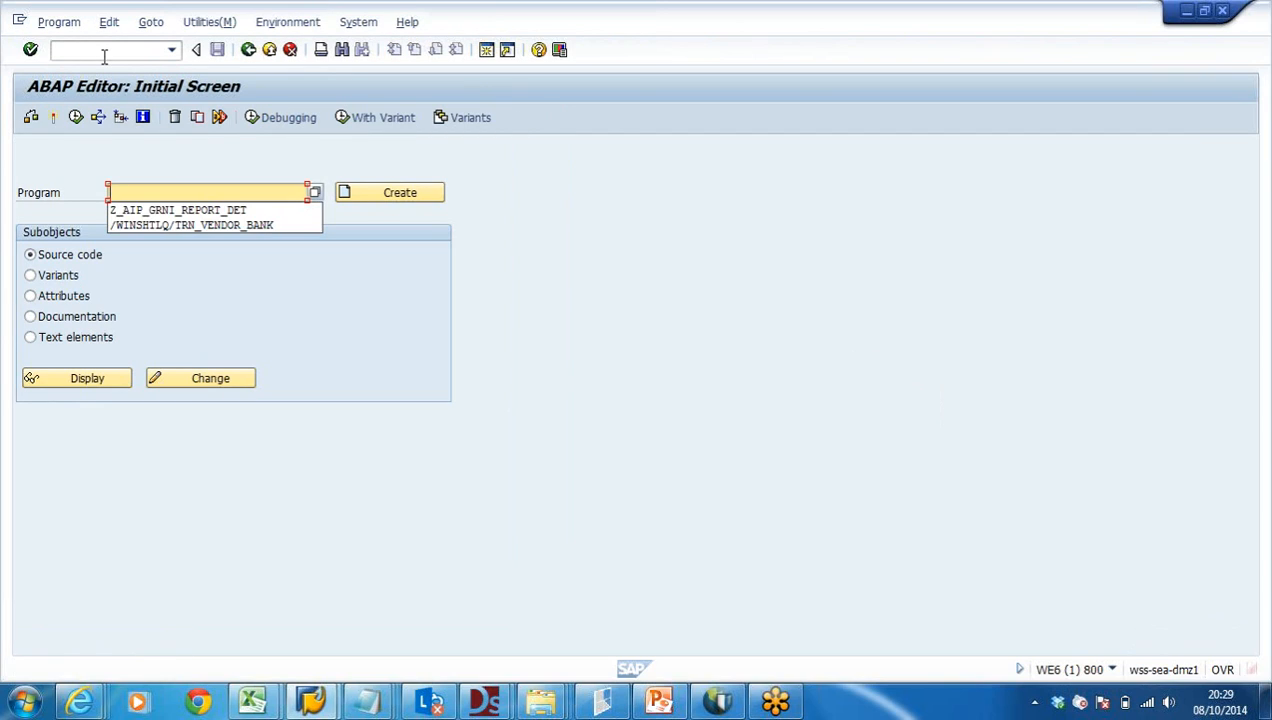
{"action": "left_click", "coordinate": [176, 210]}
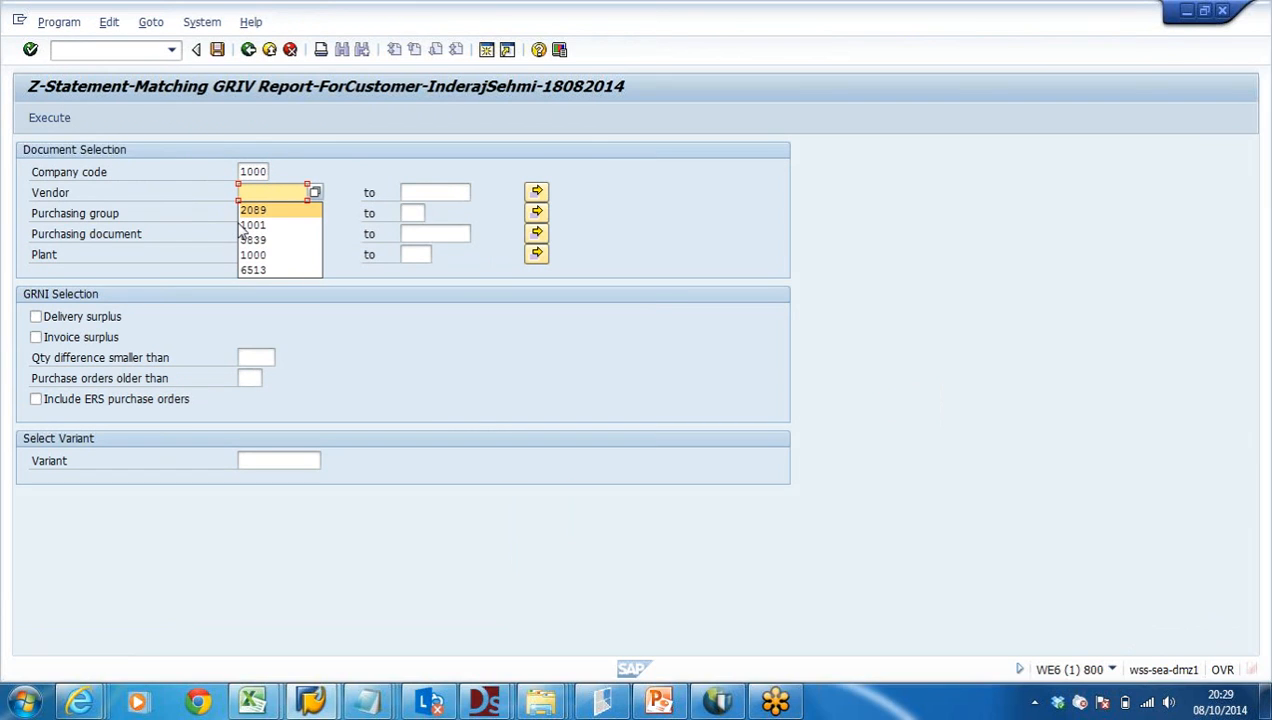
- Run the report for vendor 2089 with Delivery surplus ticked and variant /GRIR1
{"action": "left_click", "coordinate": [254, 210]}
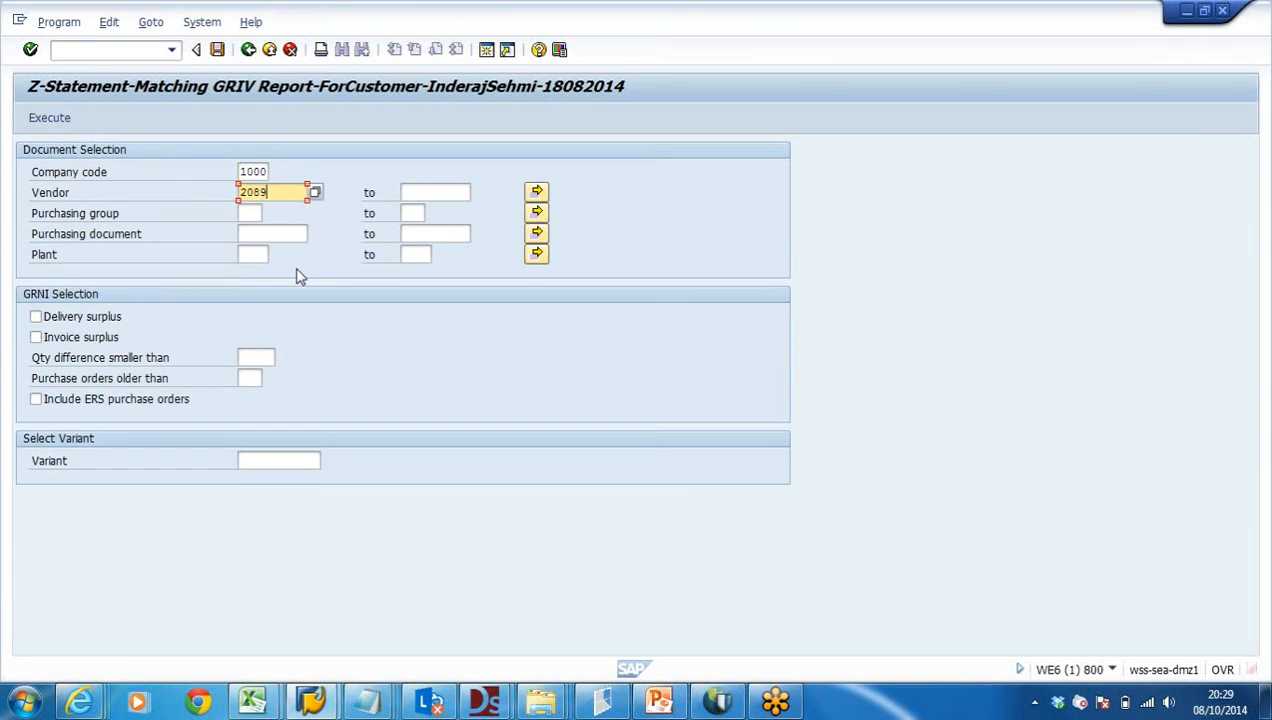
{"action": "left_click", "coordinate": [36, 316]}
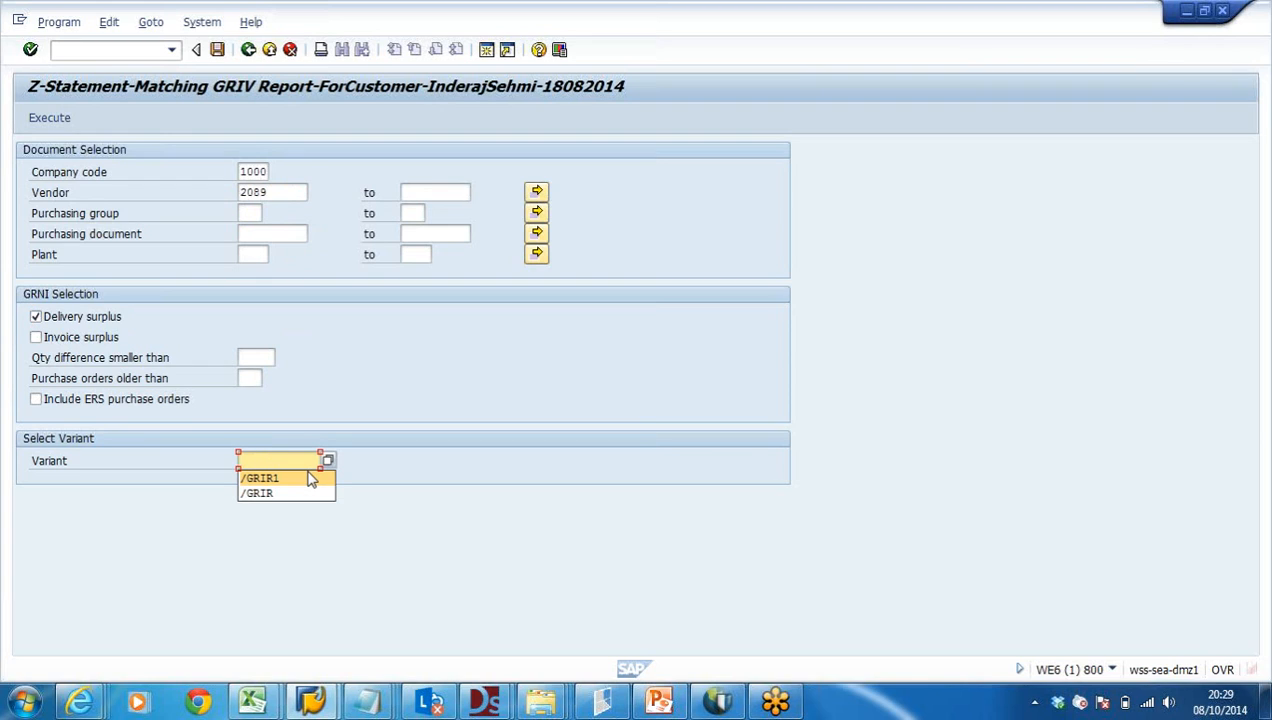
{"action": "left_click", "coordinate": [260, 478]}
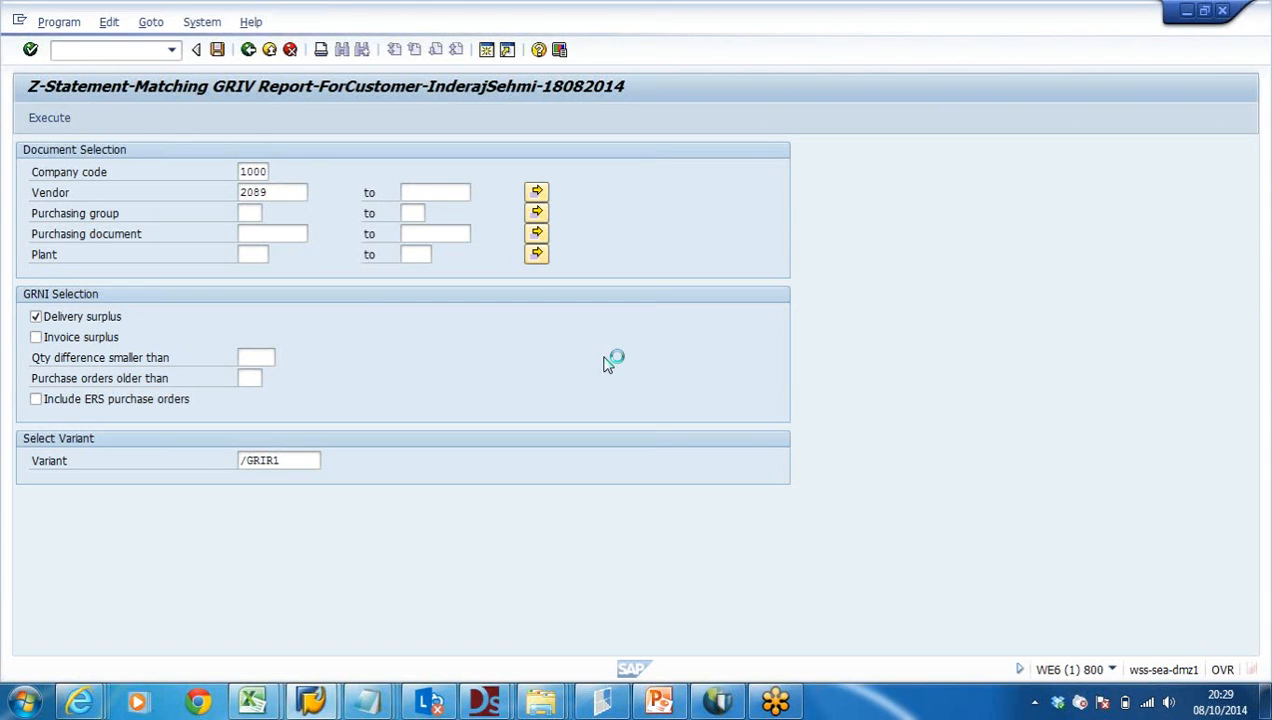
{"action": "left_click", "coordinate": [48, 116]}
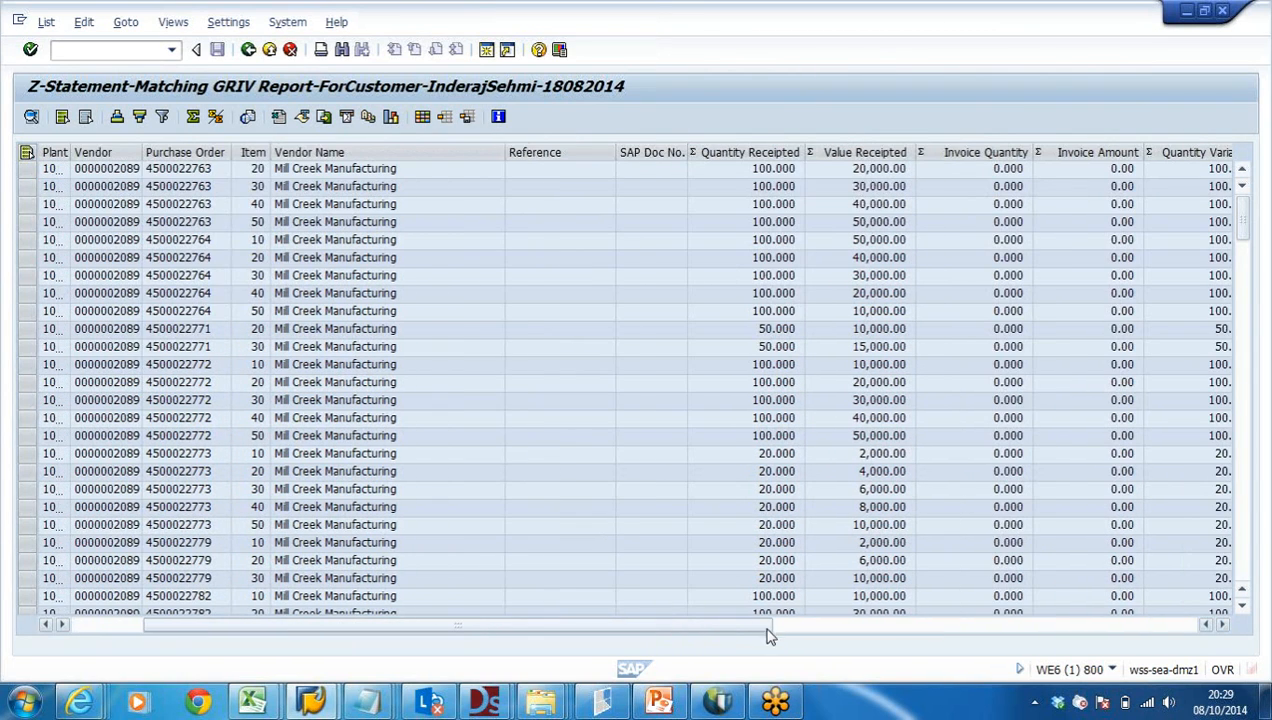
{"action": "mouse_move", "coordinate": [752, 638]}
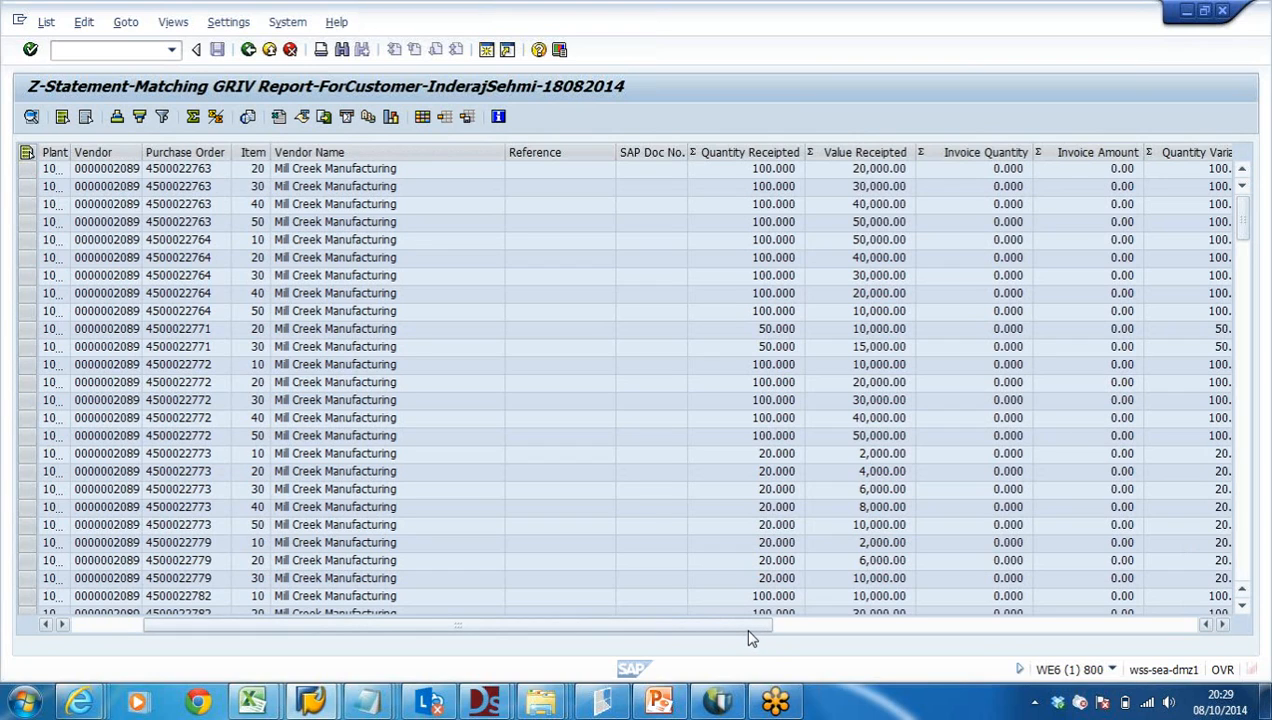
{"action": "mouse_move", "coordinate": [752, 636]}
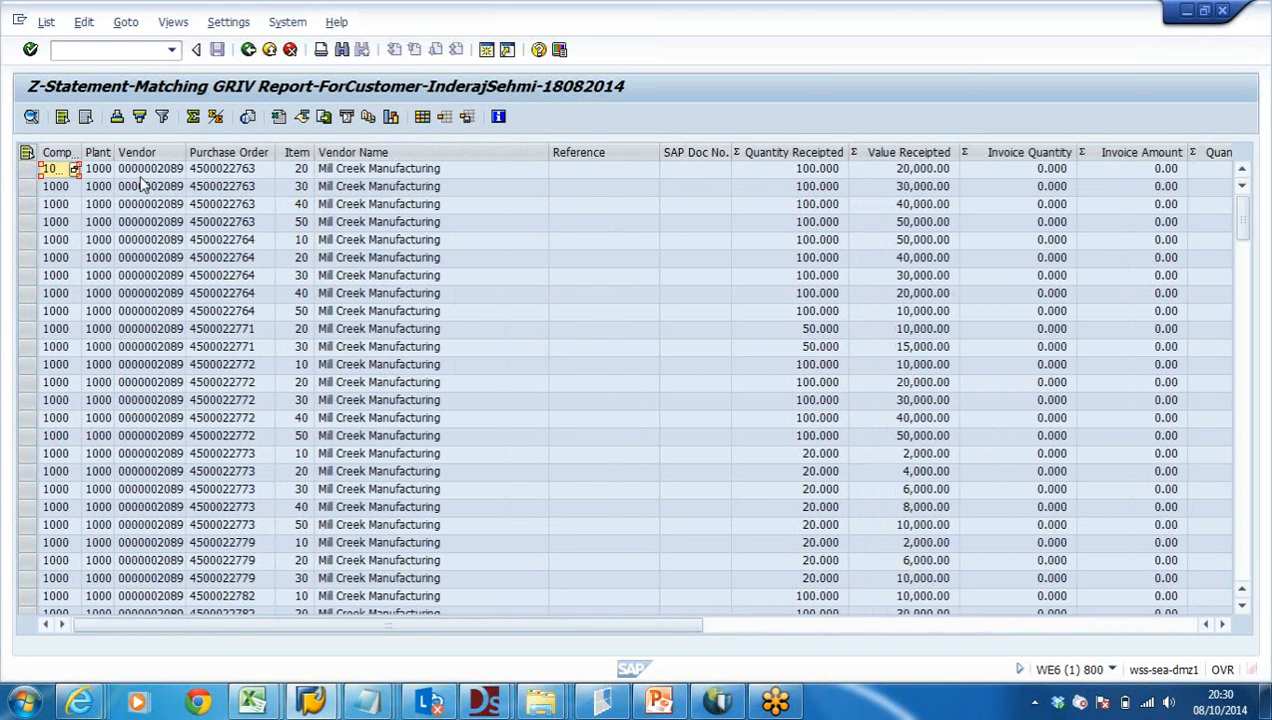
- Select all report lines, review the List and Edit menus, and switch to the Excel workbook
{"action": "left_click", "coordinate": [28, 152]}
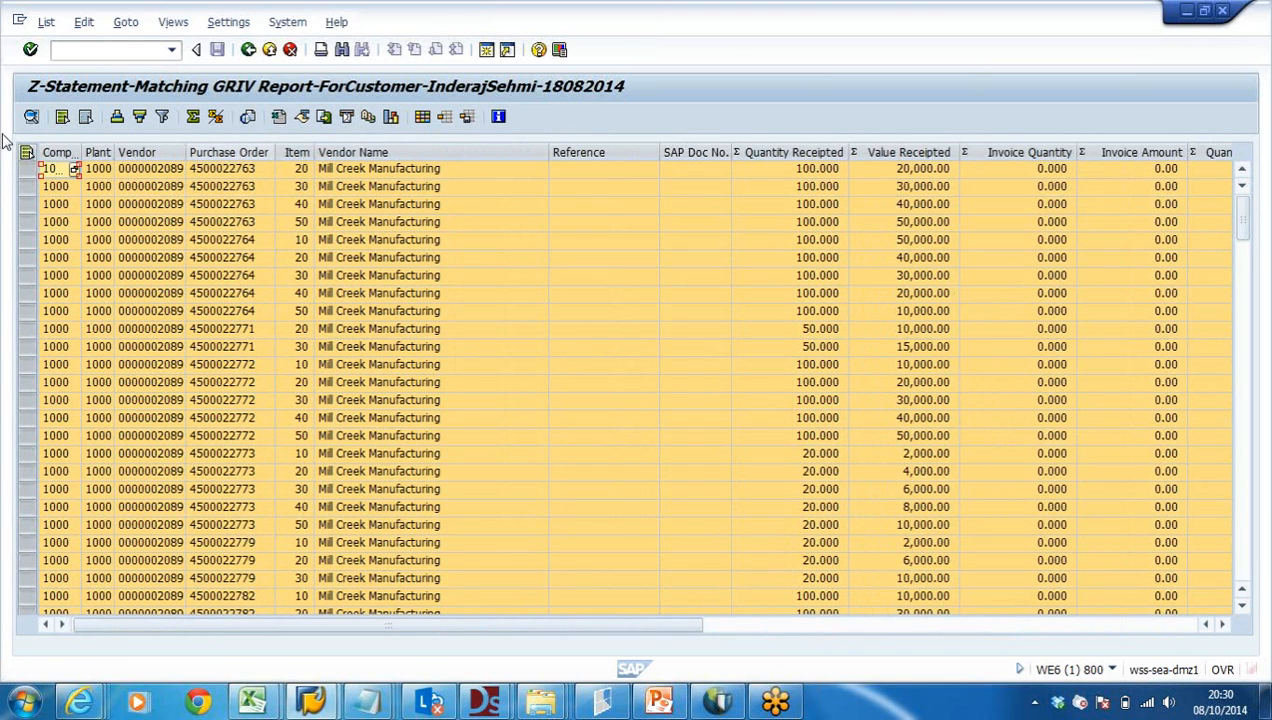
{"action": "left_click", "coordinate": [44, 20]}
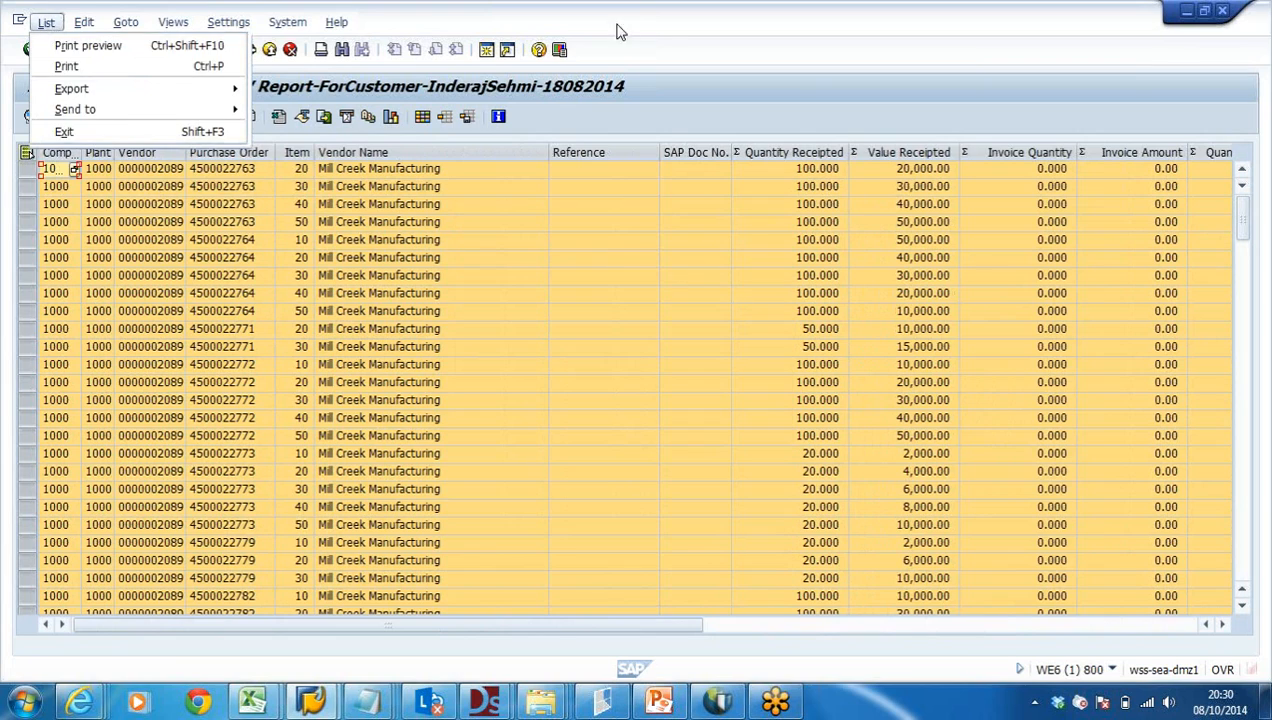
{"action": "left_click", "coordinate": [84, 20]}
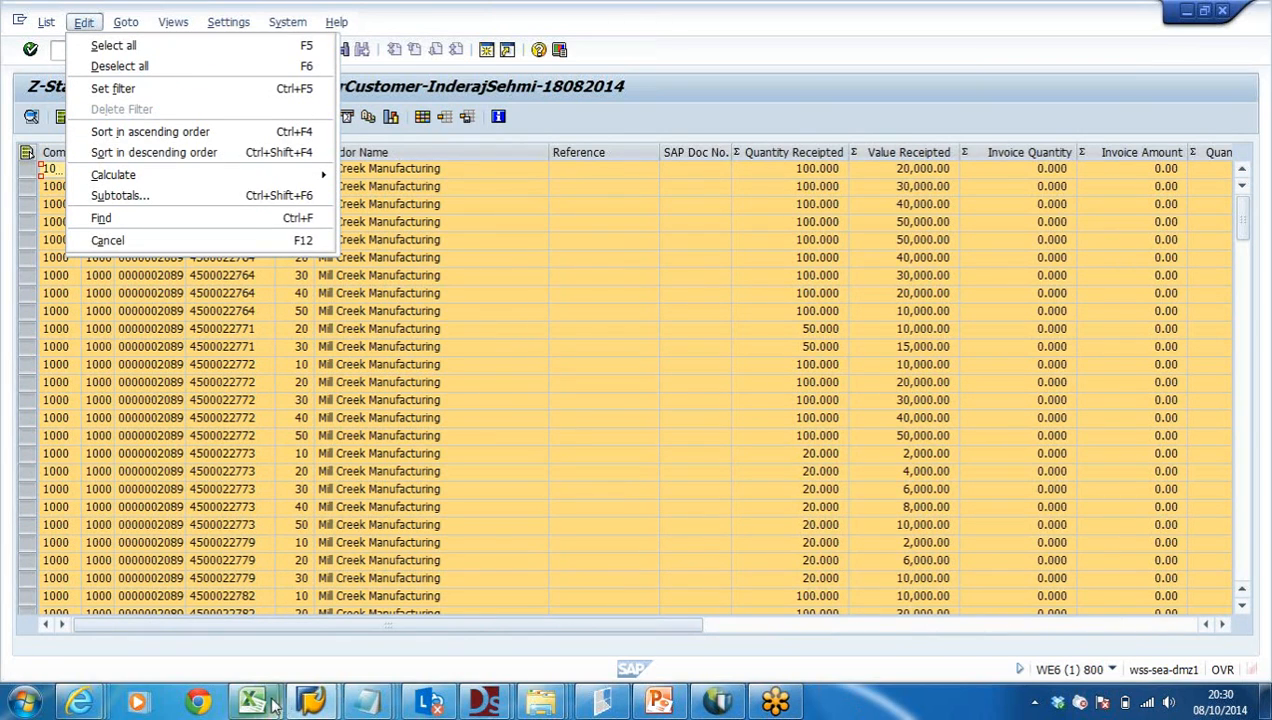
{"action": "left_click", "coordinate": [254, 700]}
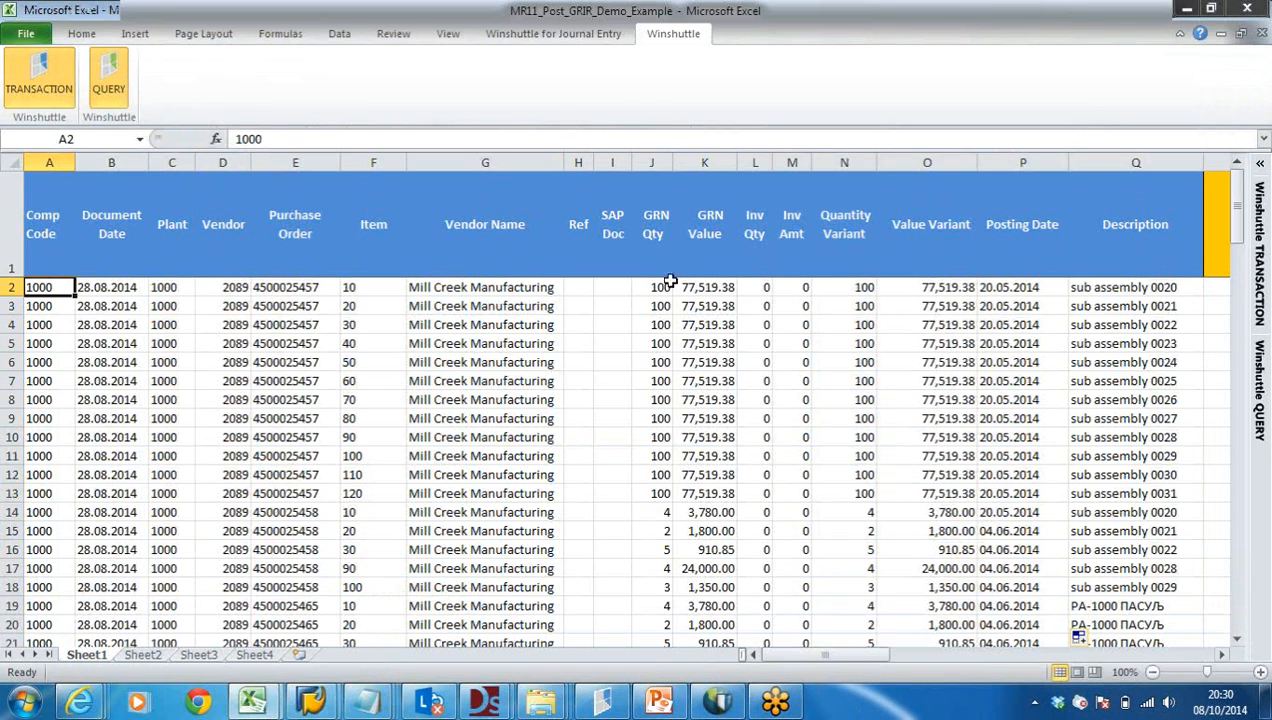
{"action": "mouse_move", "coordinate": [808, 352]}
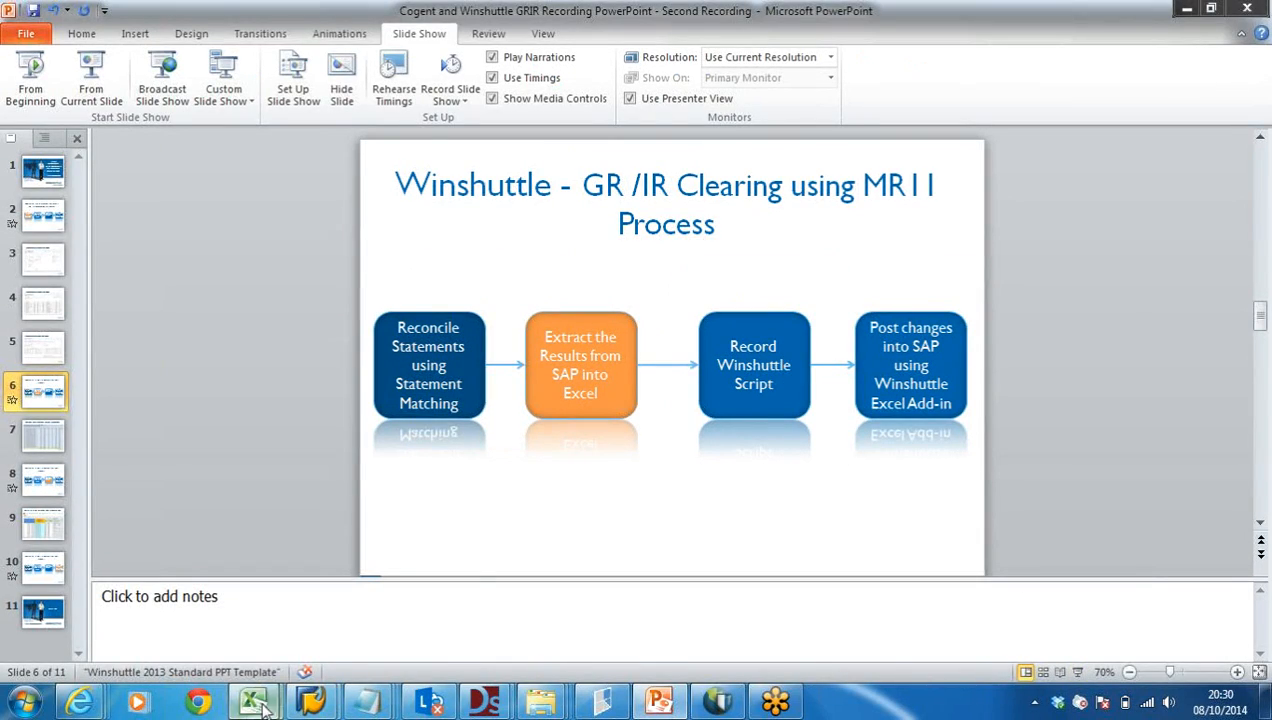
- Return to the MR11_Post_GRIR_Demo_Example workbook in Excel
{"action": "left_click", "coordinate": [254, 700]}
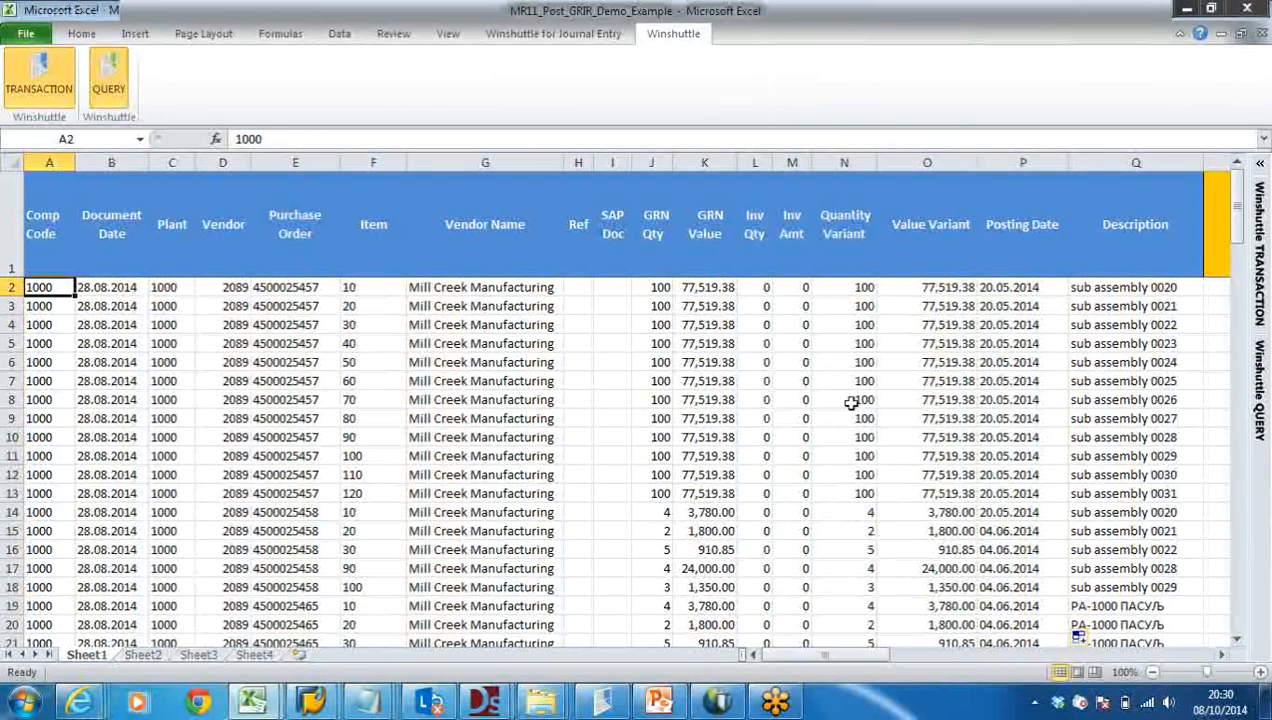
{"action": "mouse_move", "coordinate": [532, 430]}
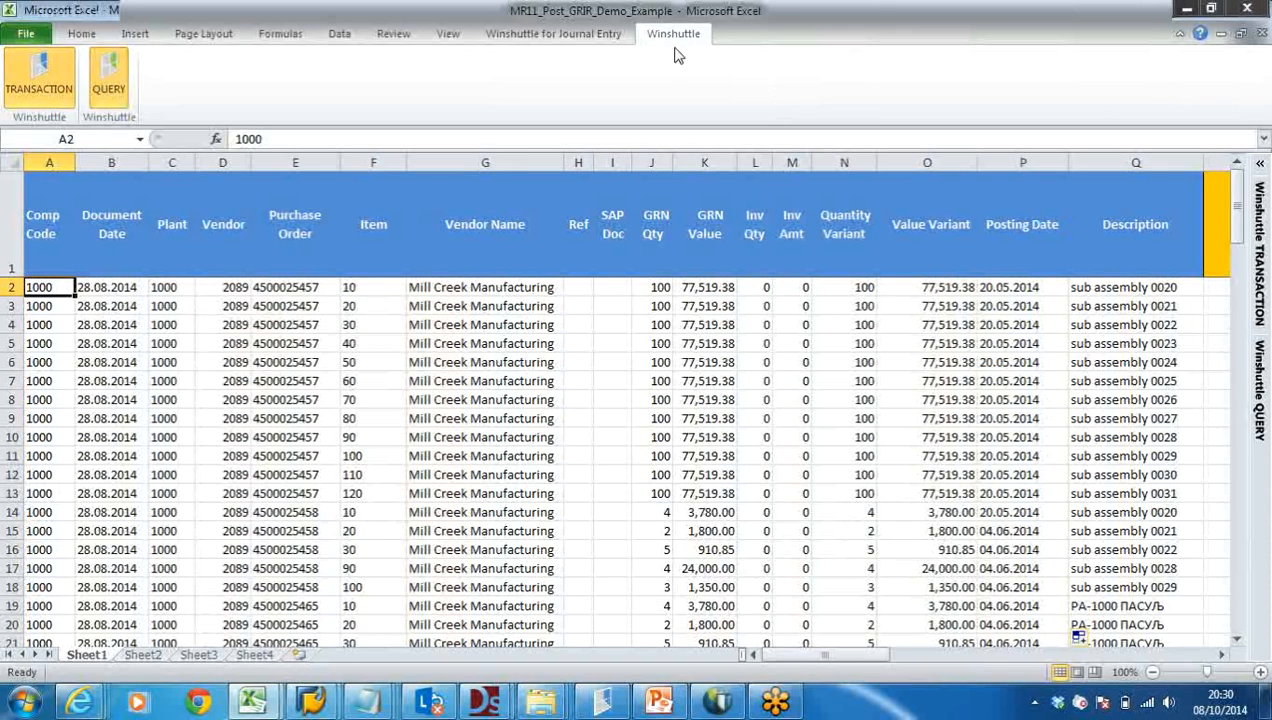
{"action": "mouse_move", "coordinate": [672, 80]}
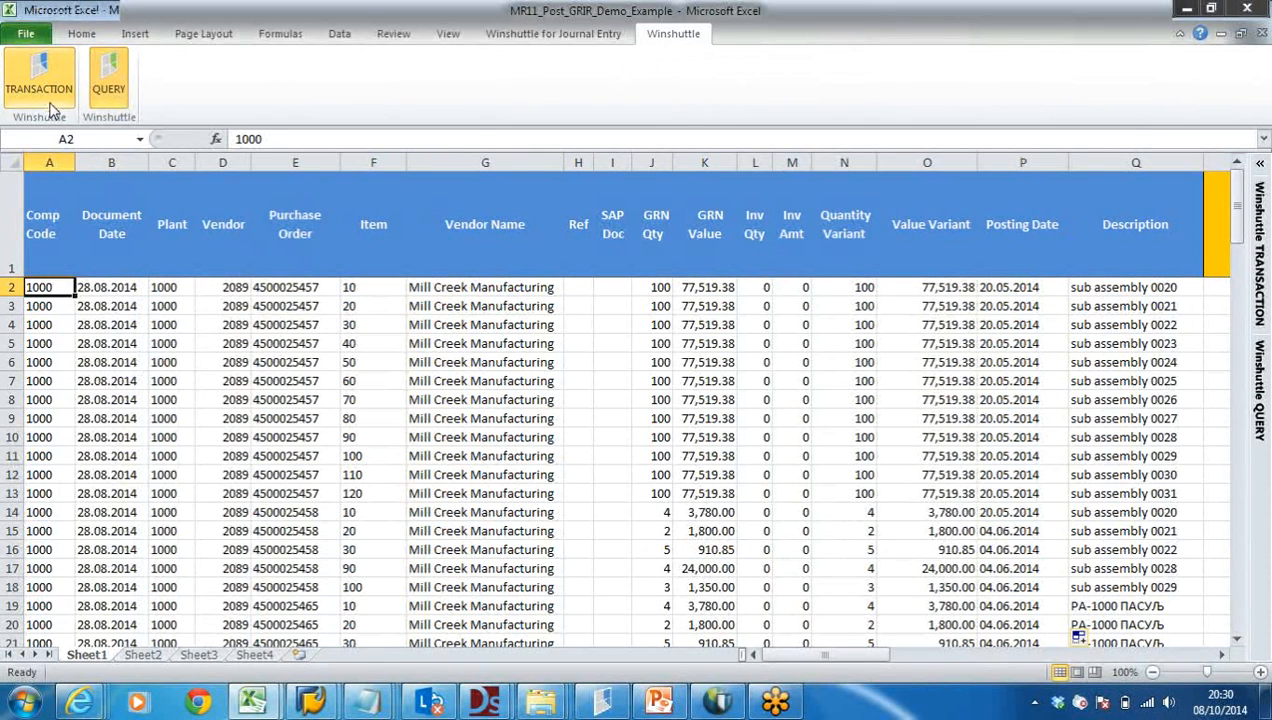
{"action": "mouse_move", "coordinate": [114, 110]}
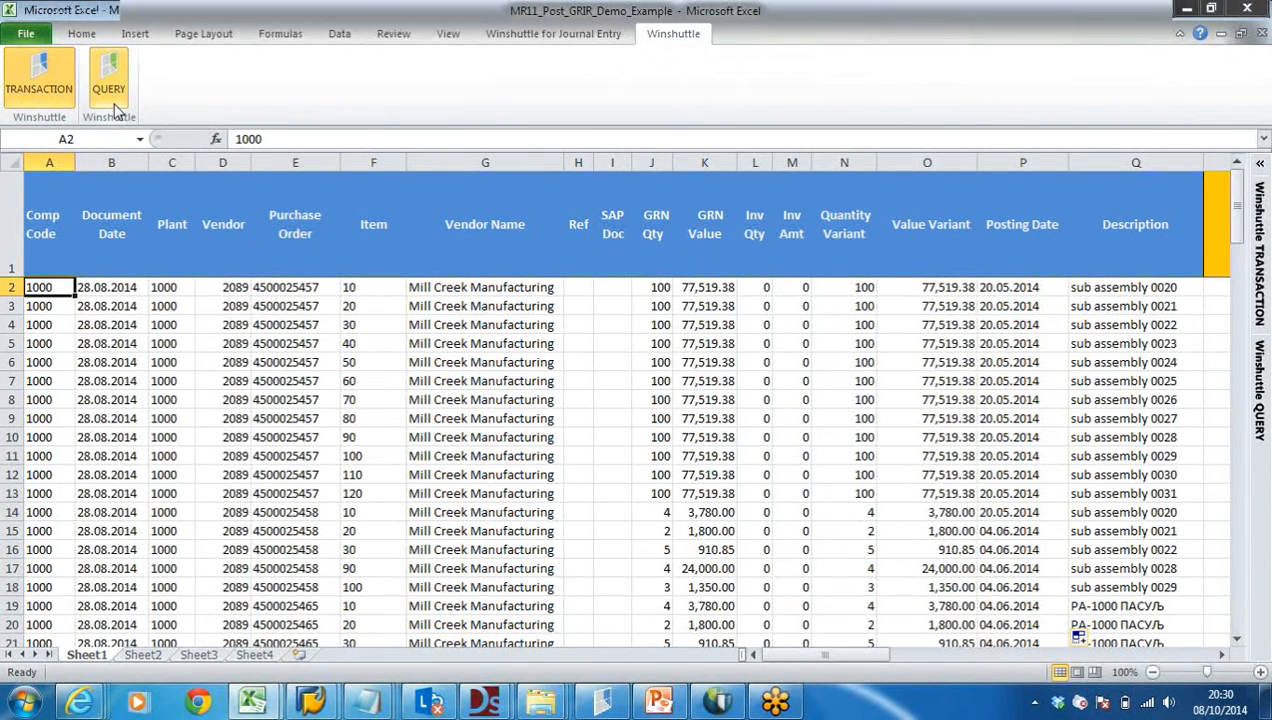
{"action": "mouse_move", "coordinate": [114, 188]}
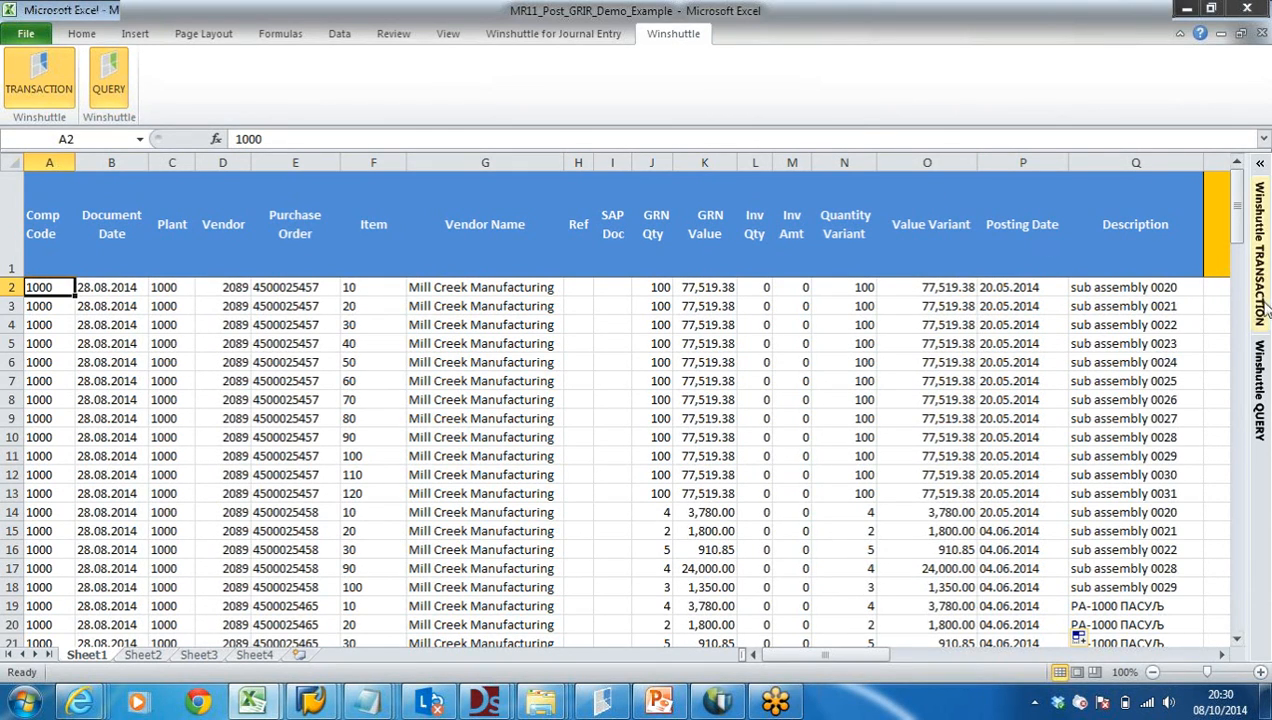
- Run the GRIR Update transaction script and confirm logon to WS WE6 - ECC6
{"action": "left_click", "coordinate": [40, 84]}
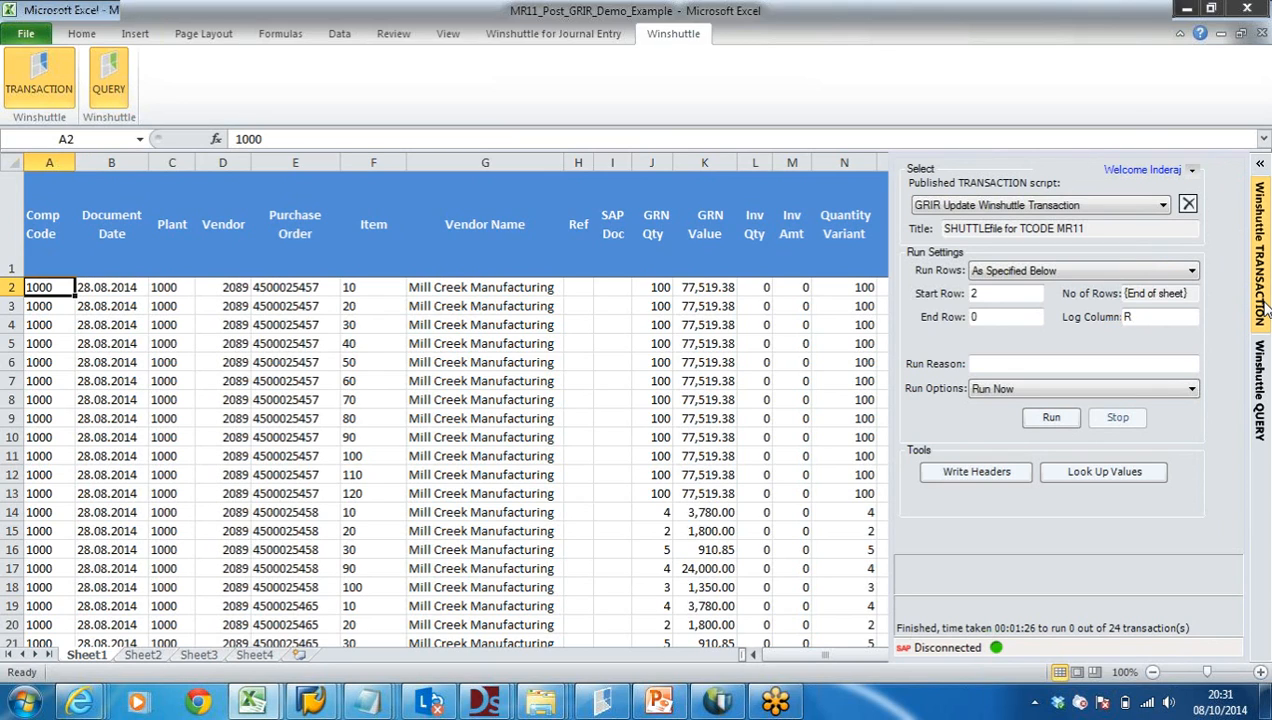
{"action": "mouse_move", "coordinate": [1104, 352]}
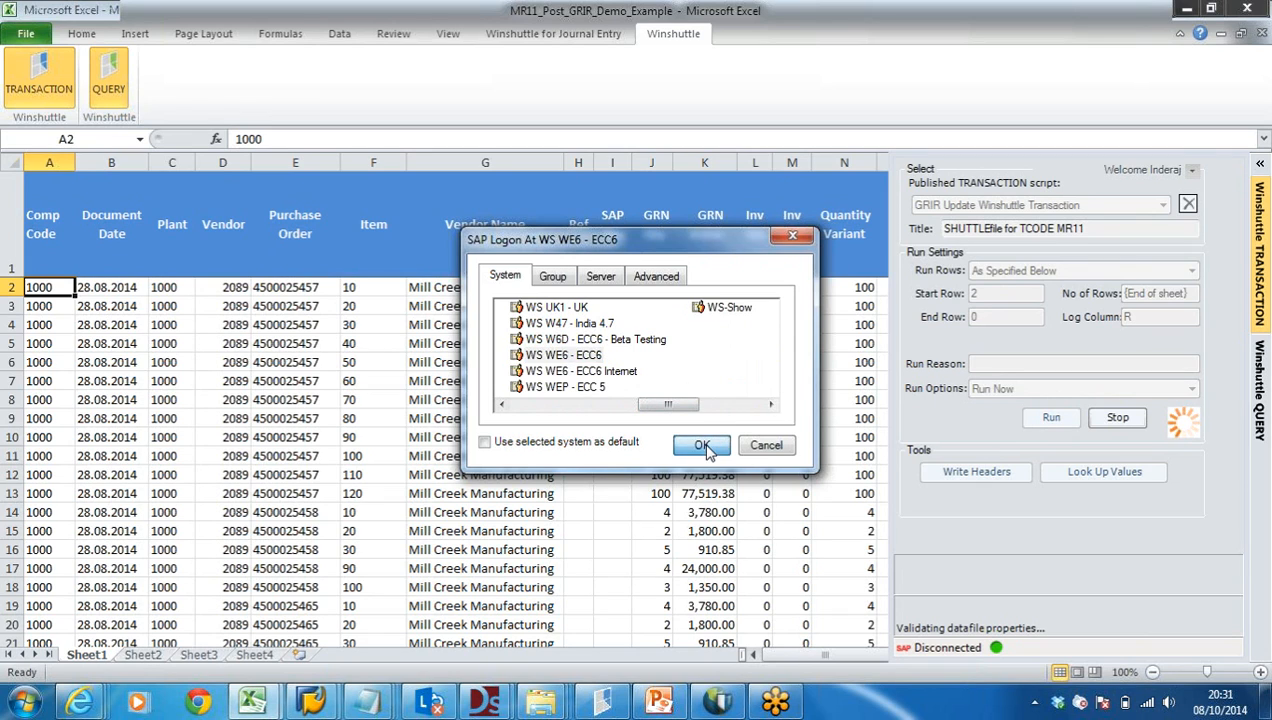
{"action": "left_click", "coordinate": [700, 444]}
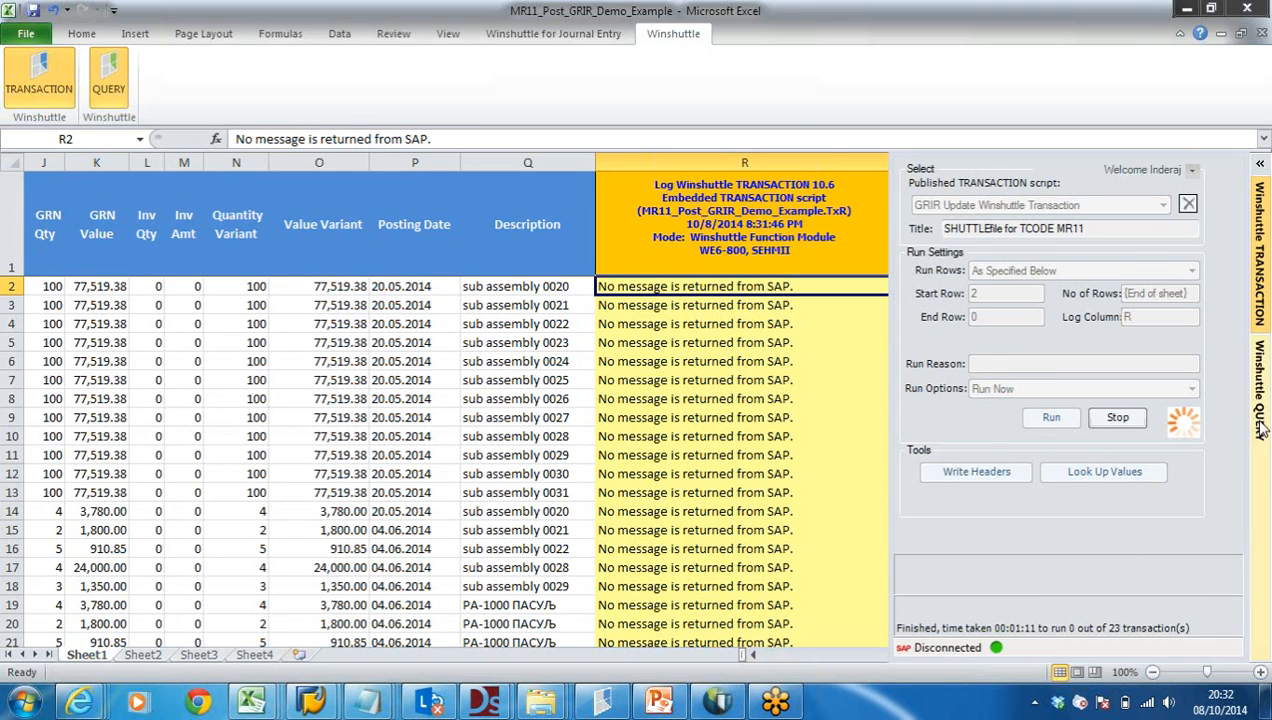
- Run the Extract GRIR Document Number query, accepting the run-time variables
{"action": "left_click", "coordinate": [108, 82]}
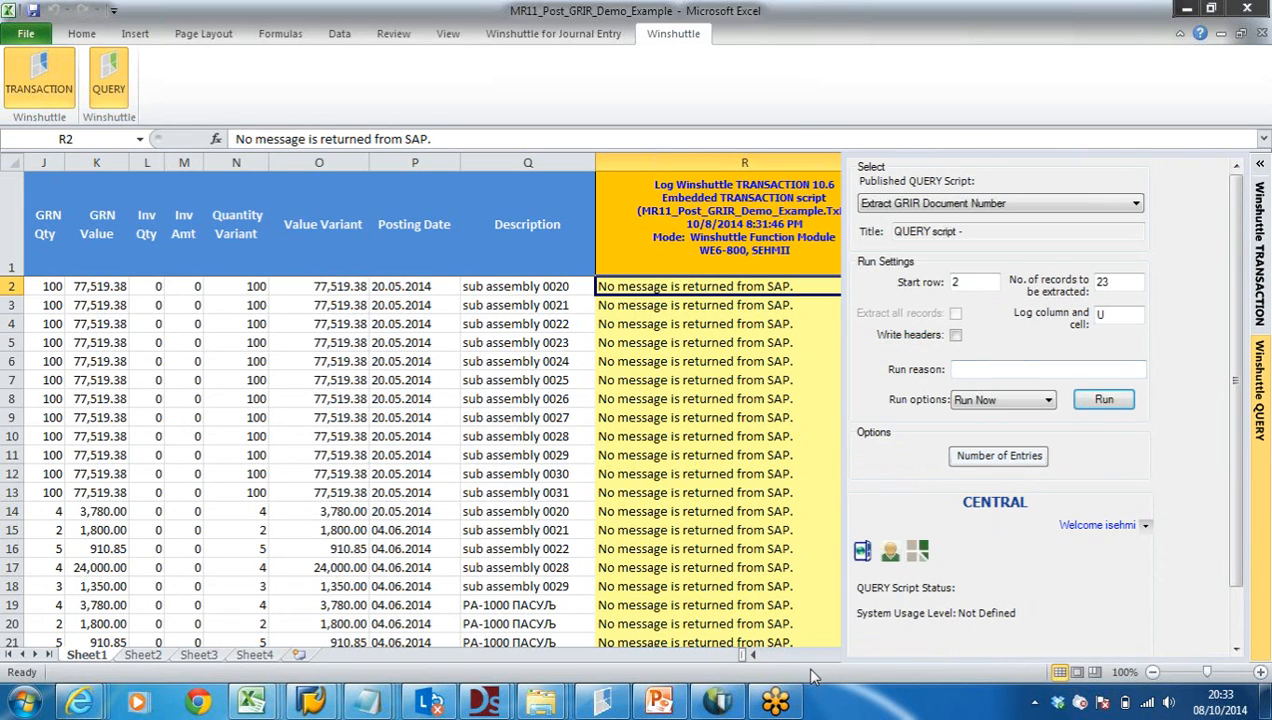
{"action": "mouse_move", "coordinate": [1004, 320]}
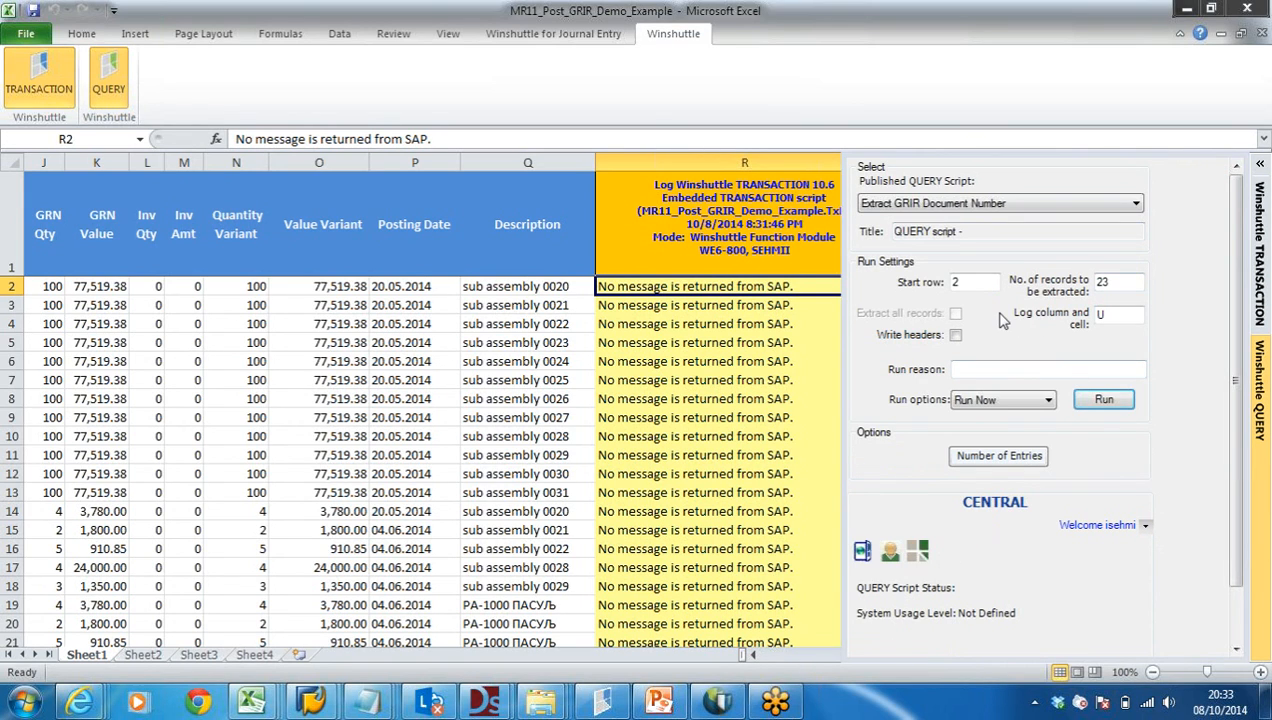
{"action": "mouse_move", "coordinate": [996, 314]}
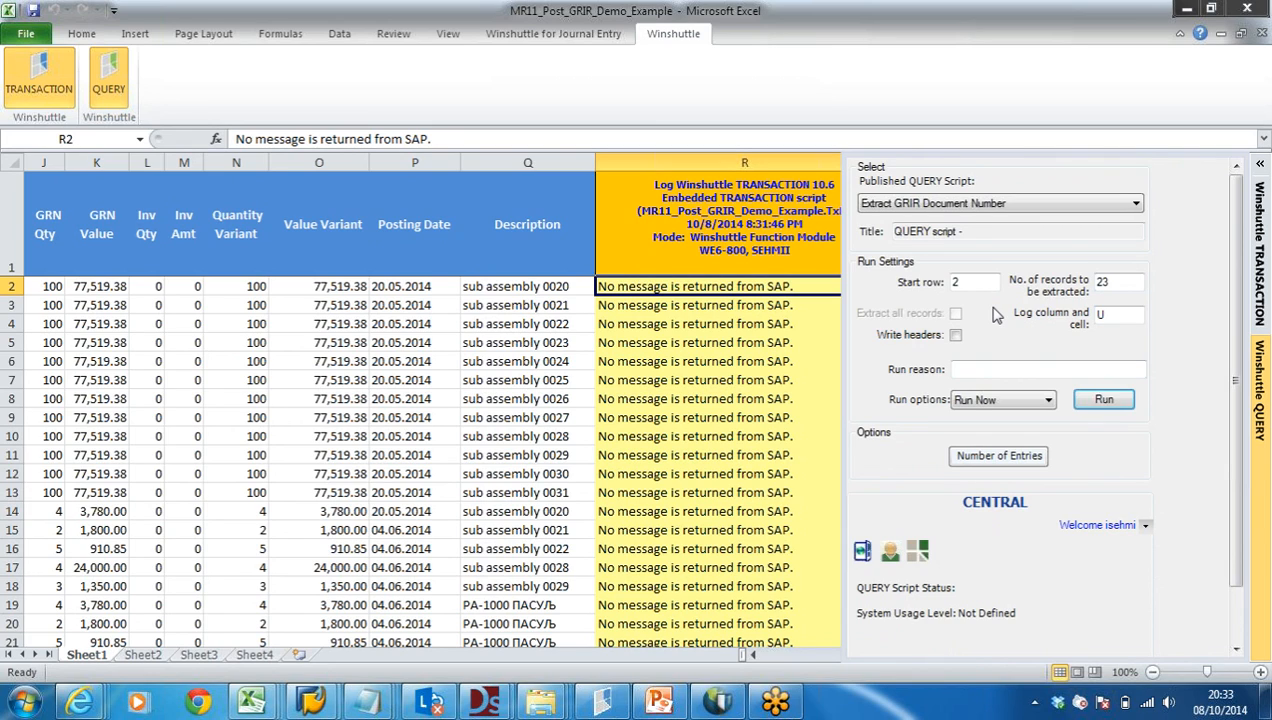
{"action": "mouse_move", "coordinate": [640, 670]}
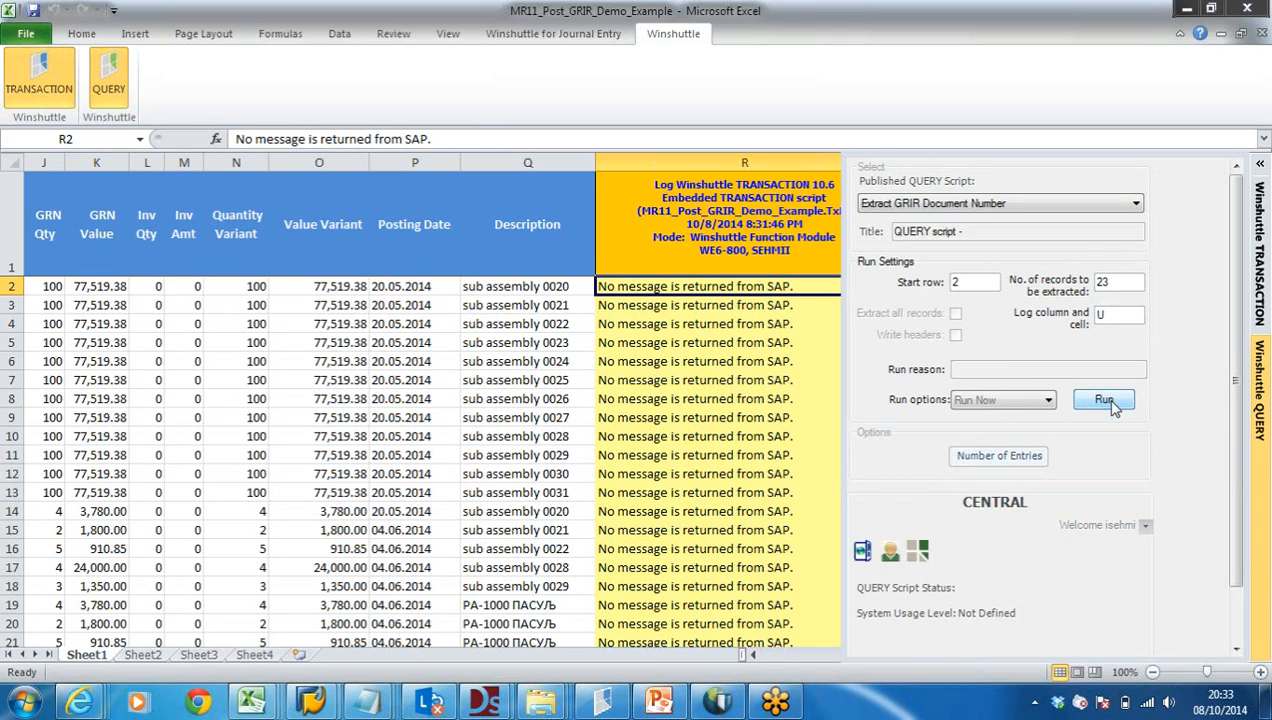
{"action": "left_click", "coordinate": [1104, 400]}
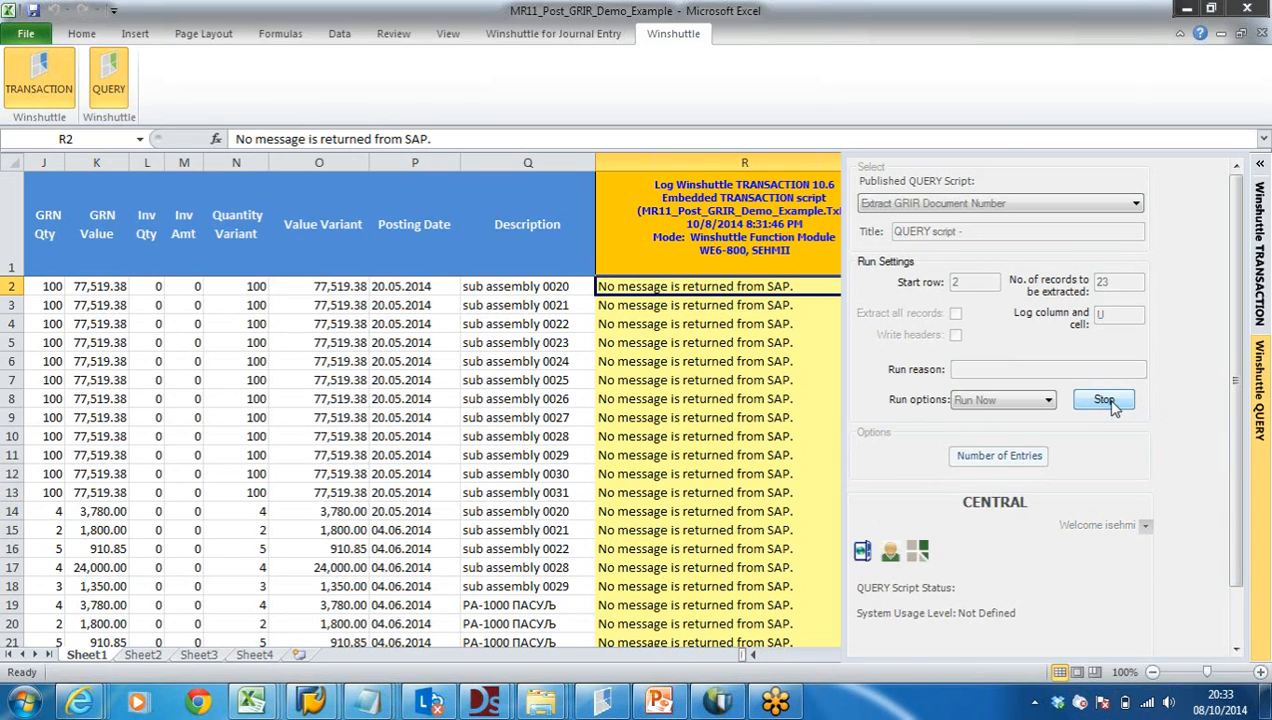
{"action": "left_click", "coordinate": [1104, 400]}
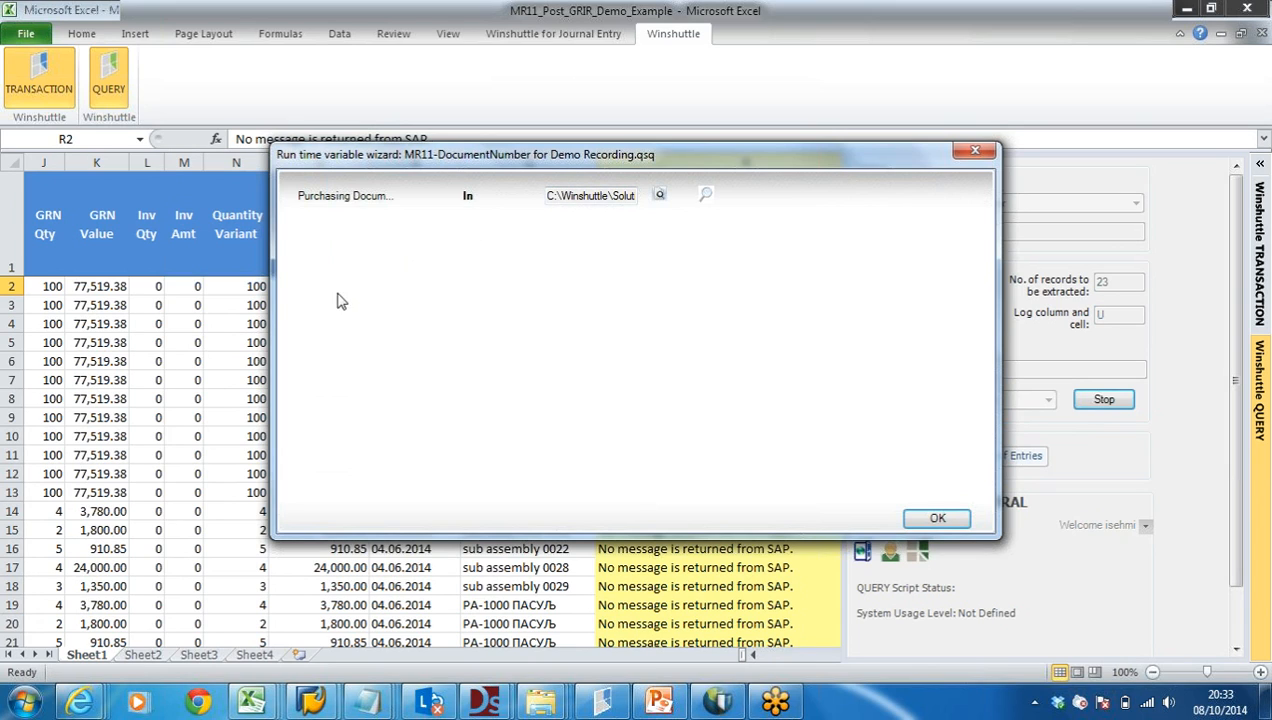
{"action": "mouse_move", "coordinate": [384, 204]}
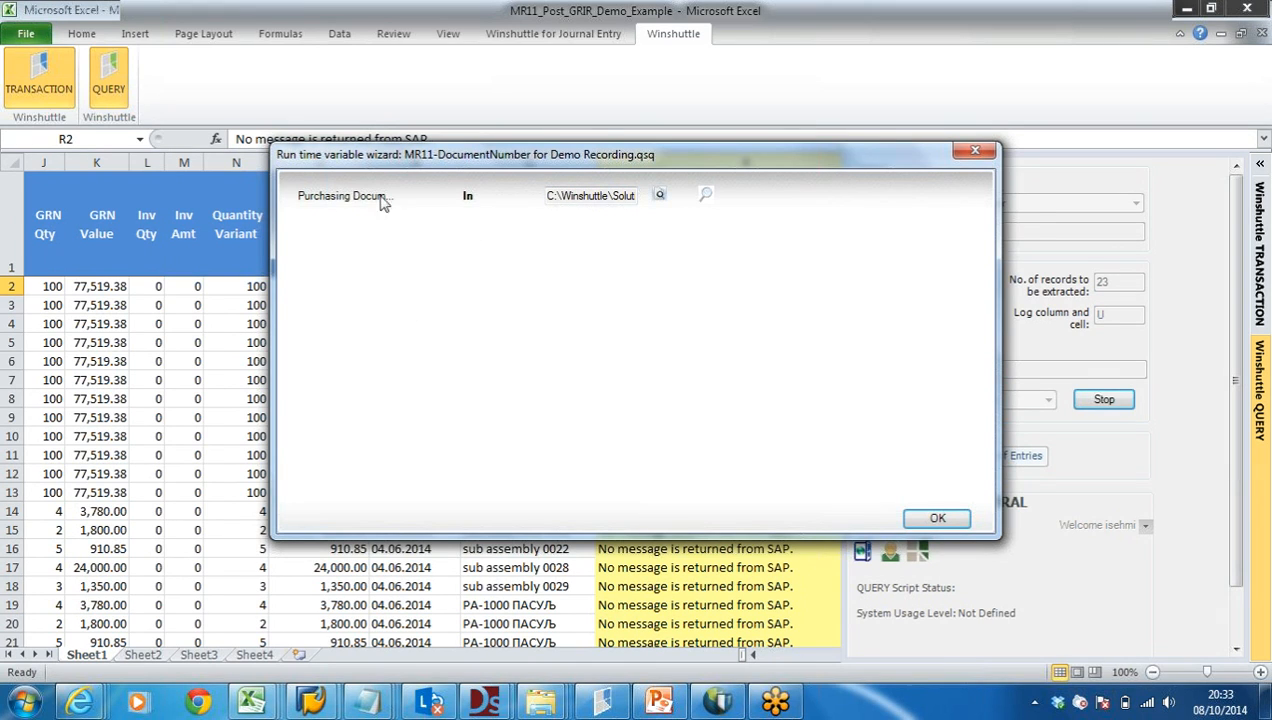
{"action": "mouse_move", "coordinate": [246, 488]}
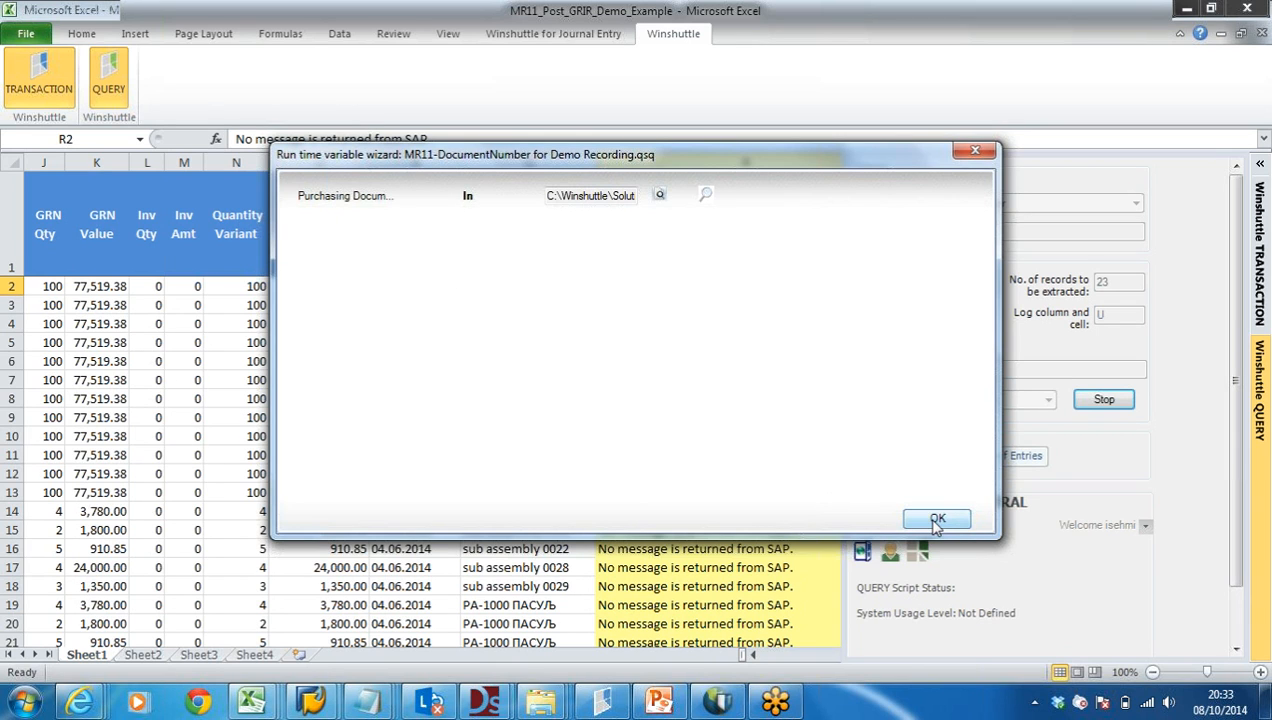
{"action": "left_click", "coordinate": [936, 518]}
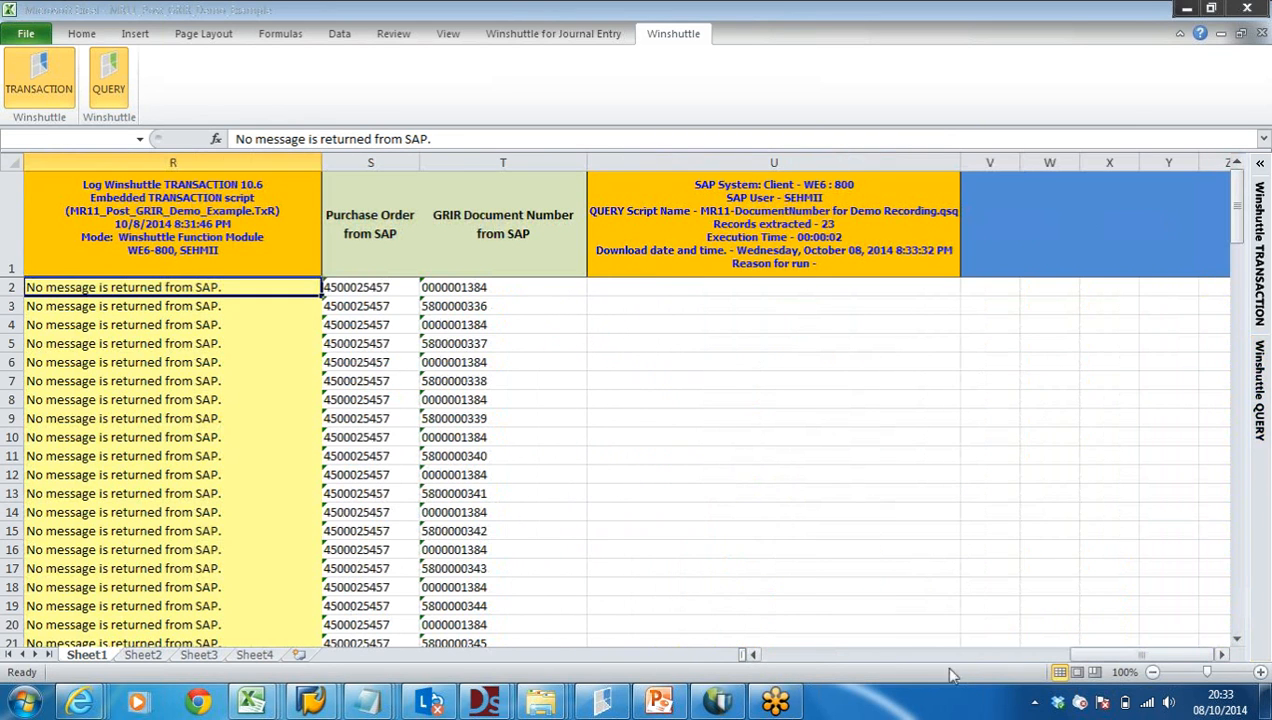
{"action": "left_click", "coordinate": [108, 78]}
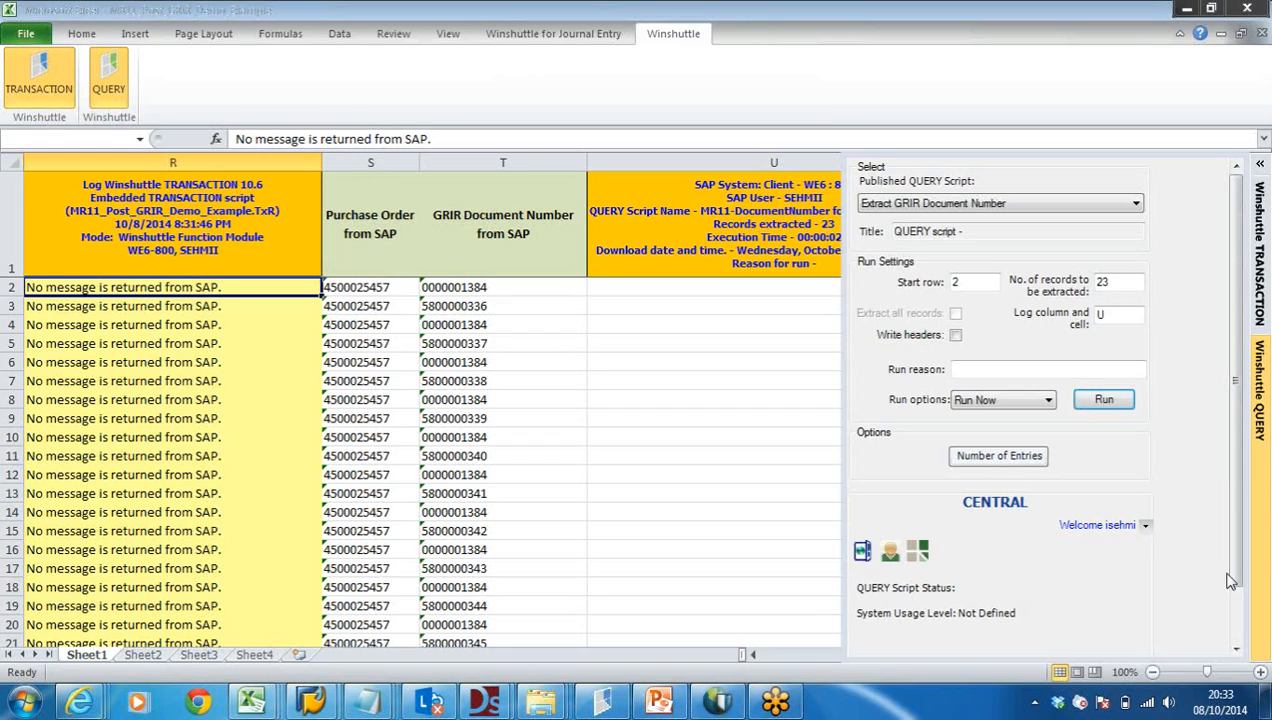
{"action": "mouse_move", "coordinate": [1268, 384]}
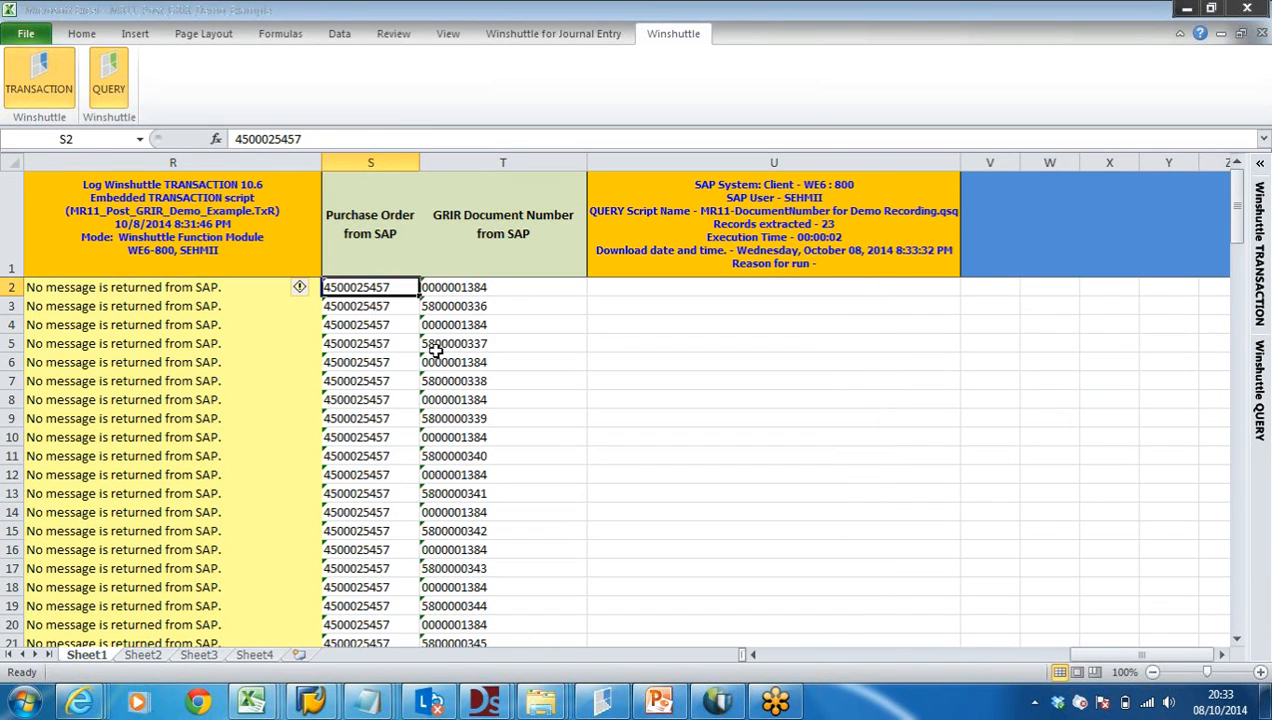
{"action": "left_click", "coordinate": [504, 288]}
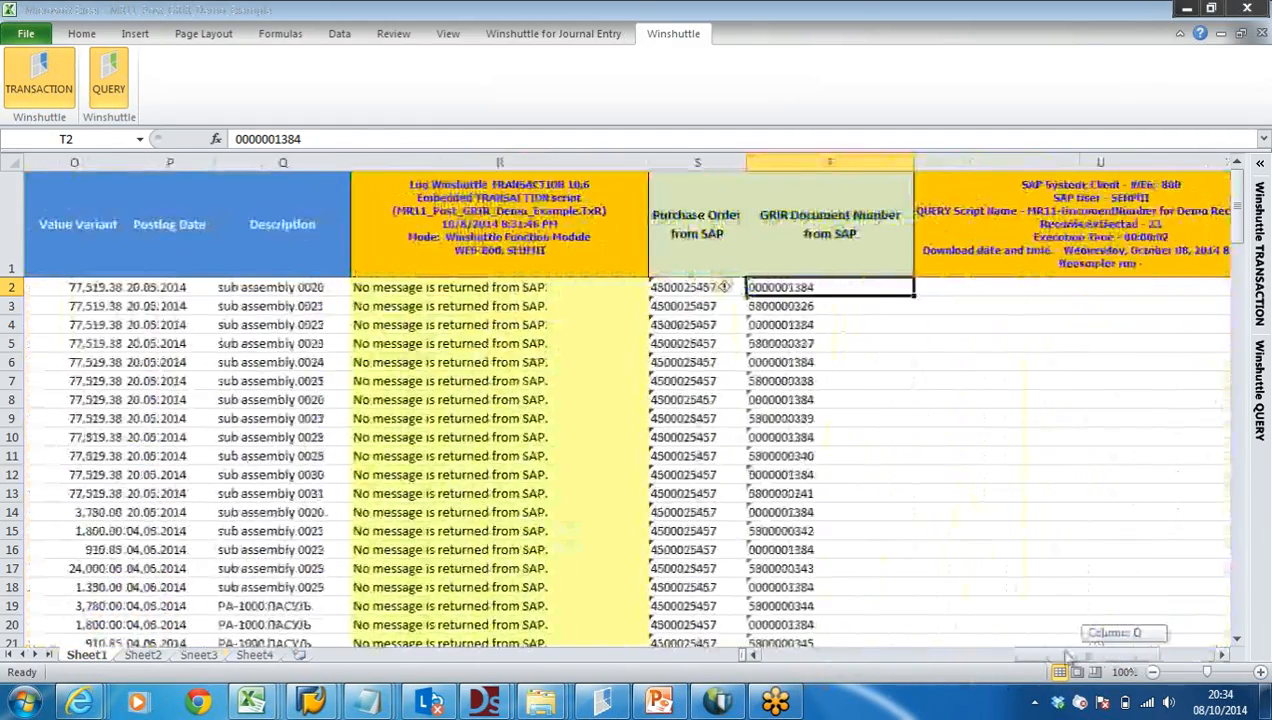
{"action": "scroll", "scroll_direction": "left", "scroll_amount": 3}
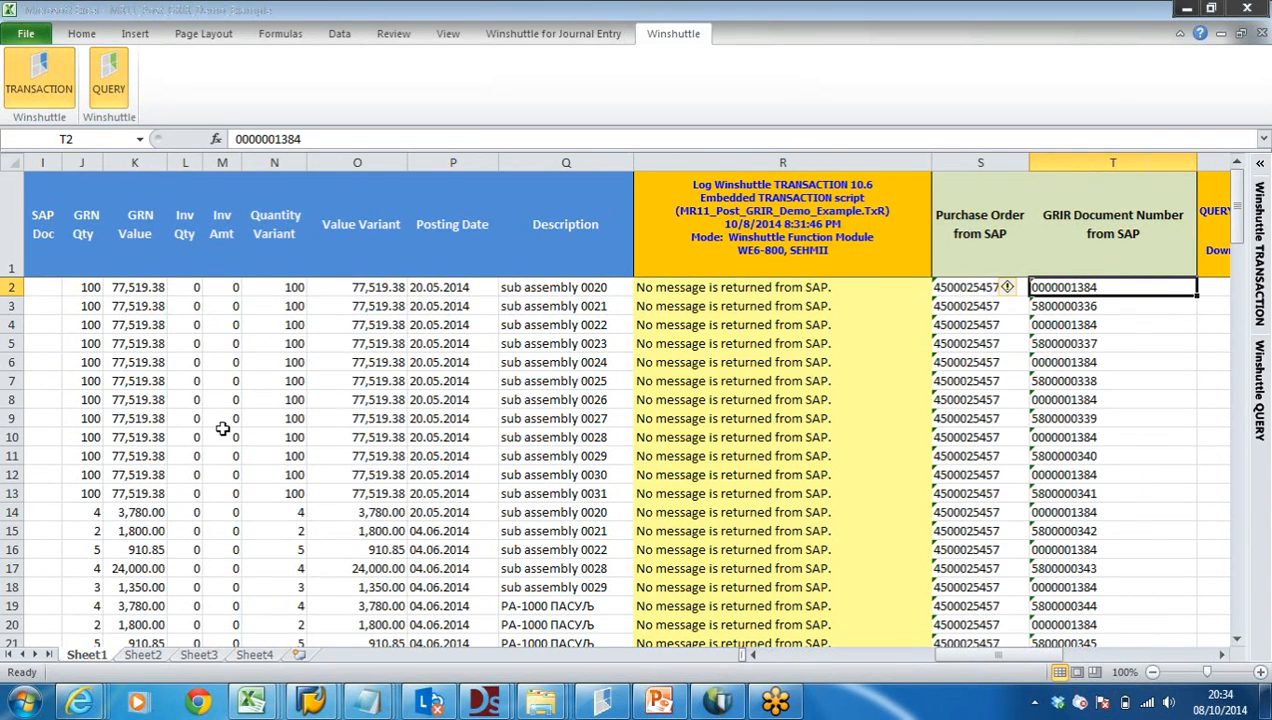
{"action": "mouse_move", "coordinate": [1144, 332]}
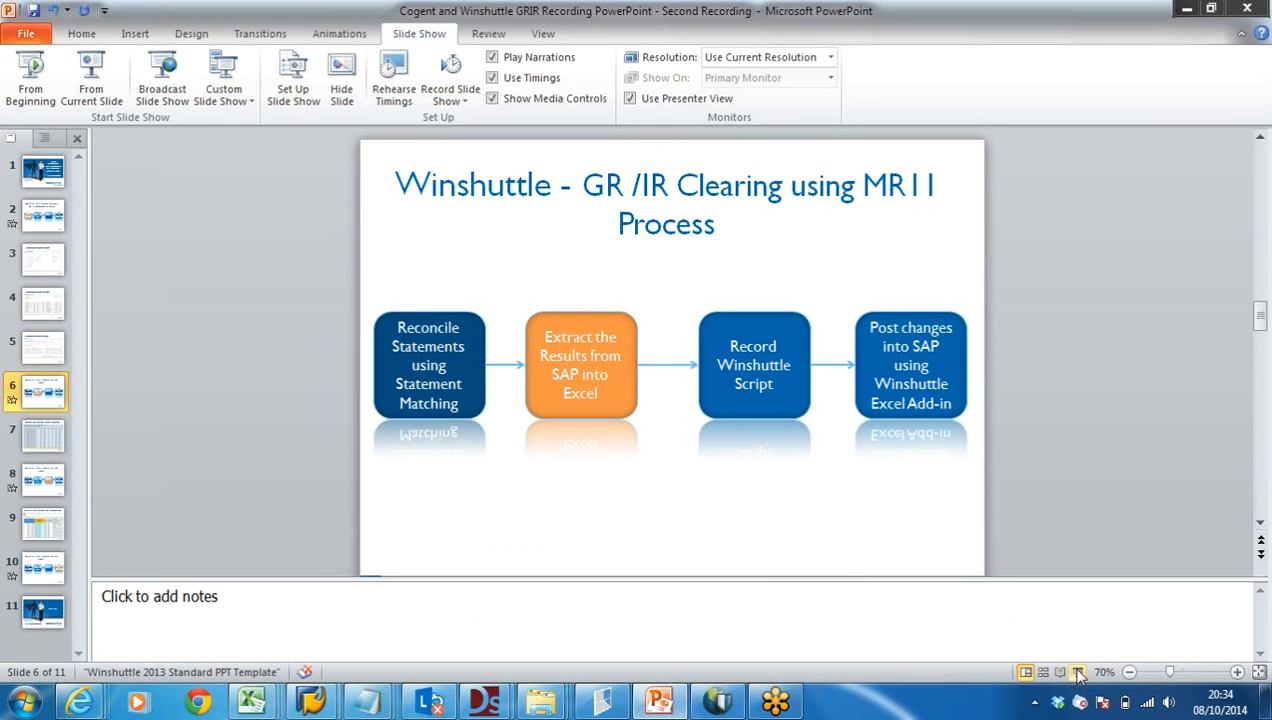
{"action": "mouse_move", "coordinate": [42, 568]}
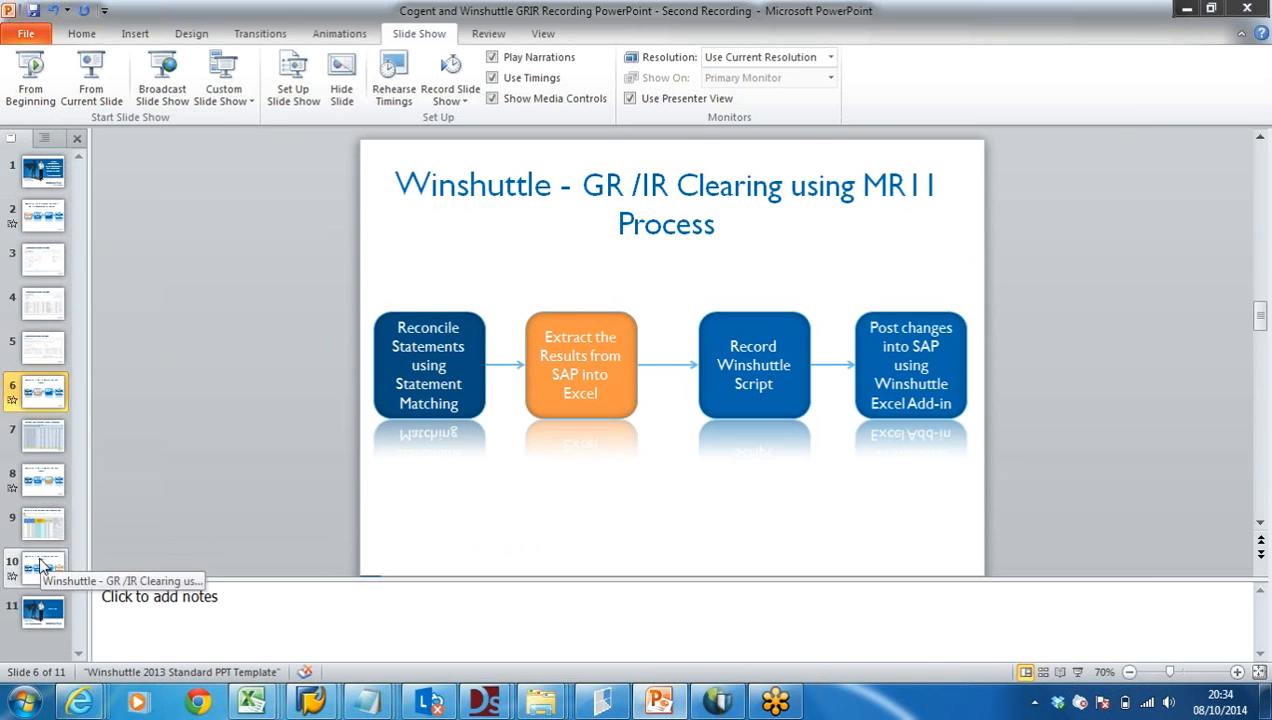